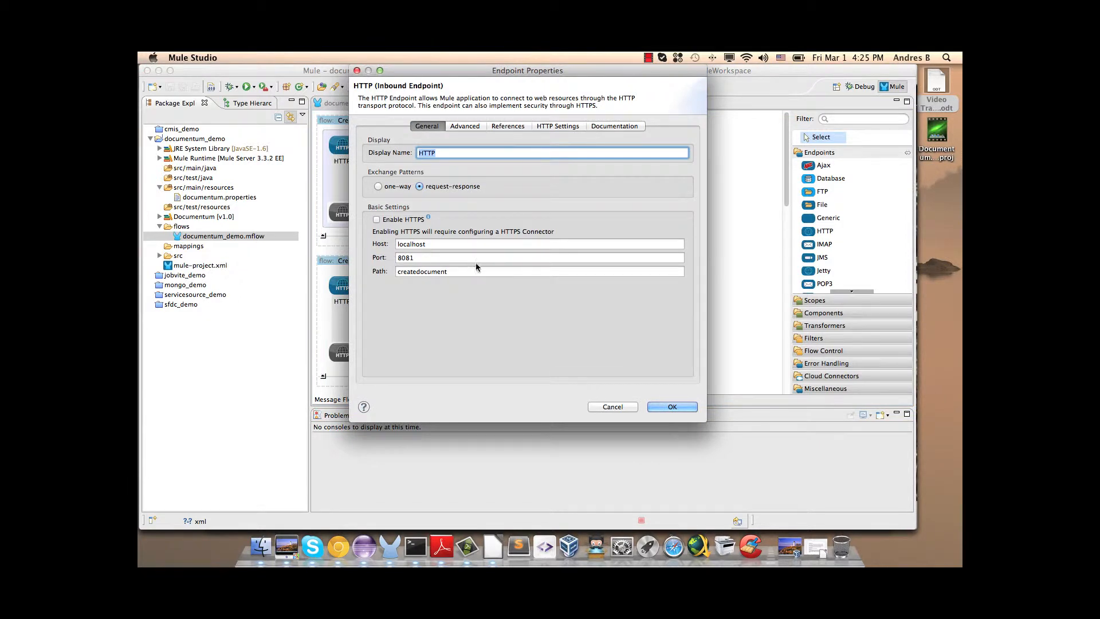
Review the CreateDocument endpoint path and Create Document connector settings, then scroll to the CreatePath flow
left_click(485, 272)
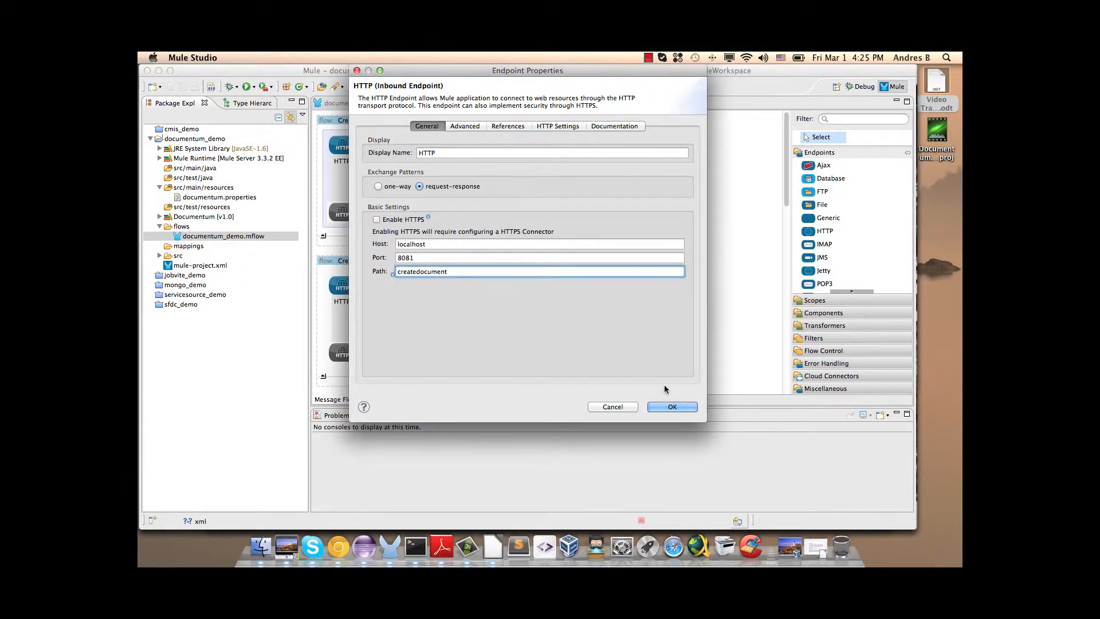
left_click(671, 407)
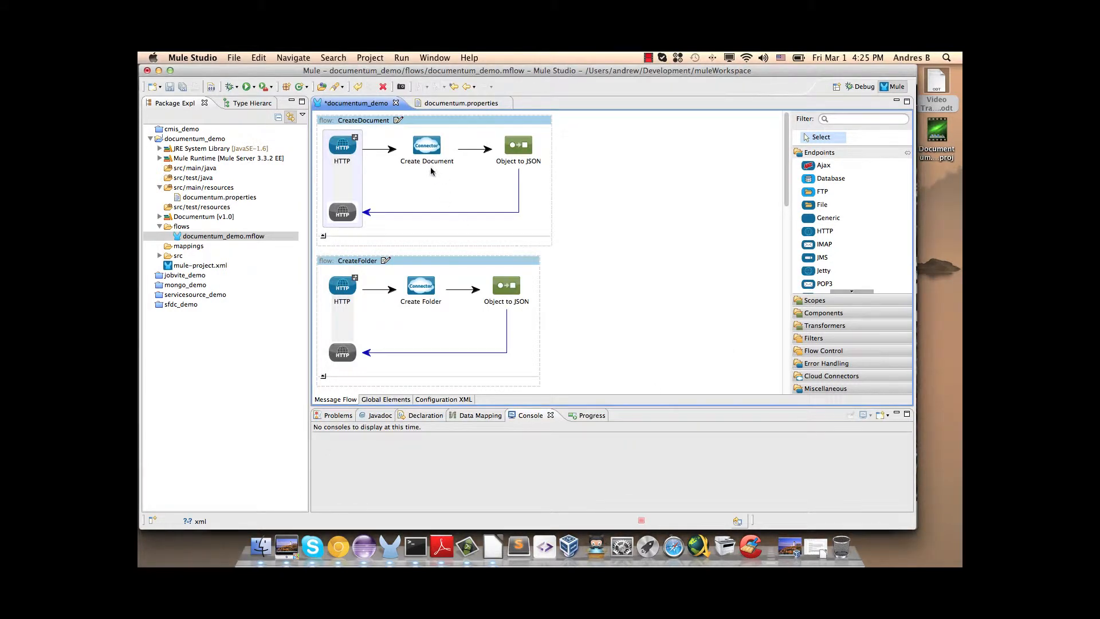
double_click(426, 145)
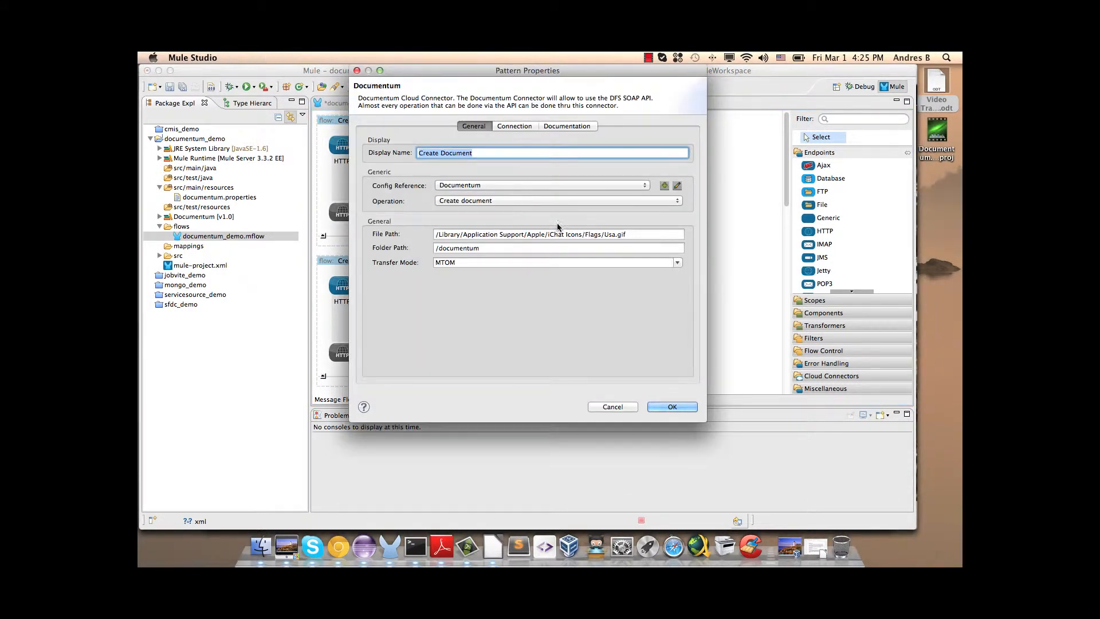
mouse_move(459, 222)
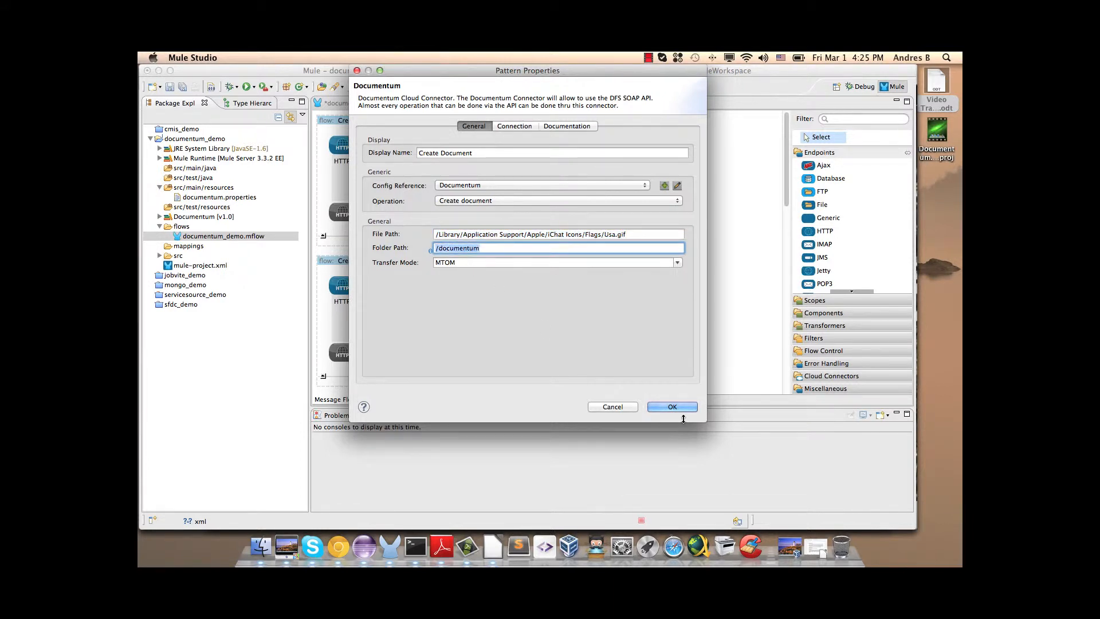
left_click(671, 407)
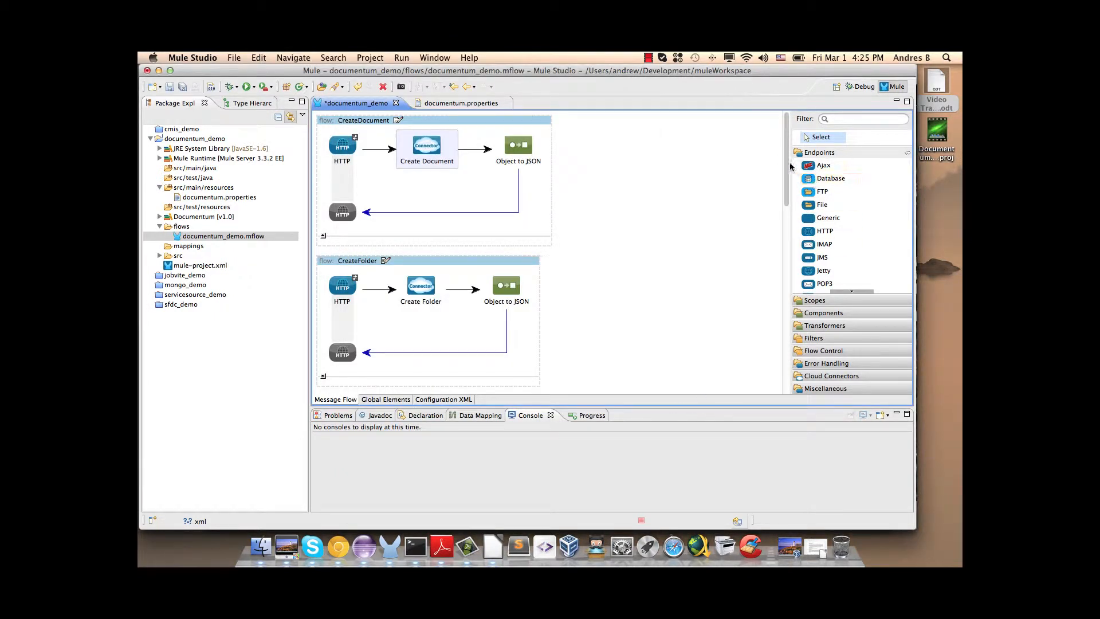
mouse_move(790, 141)
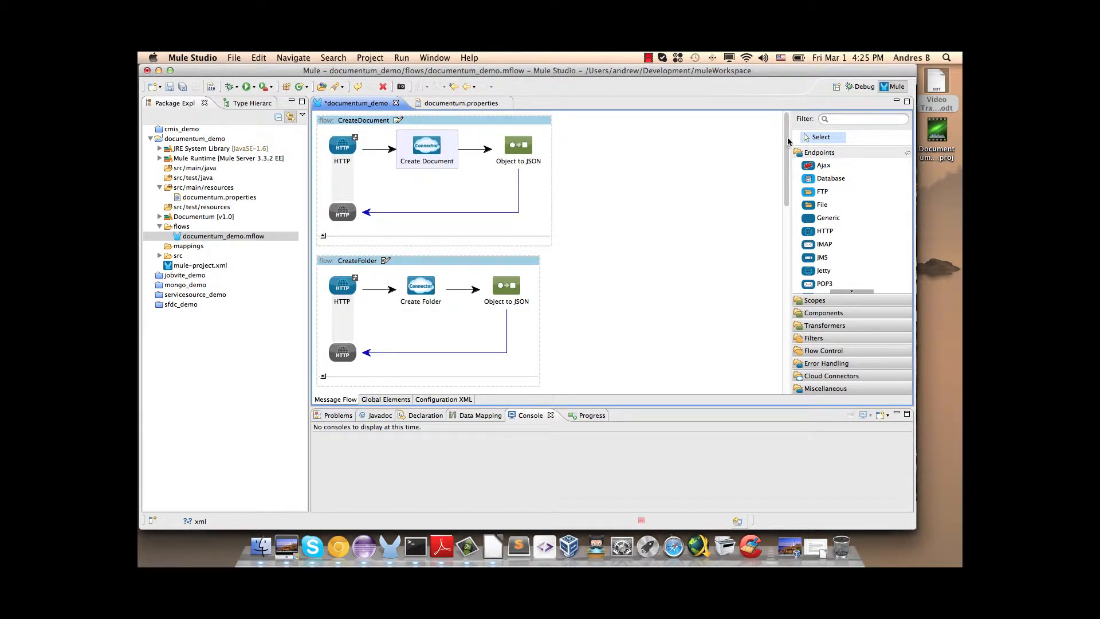
scroll("down", 3)
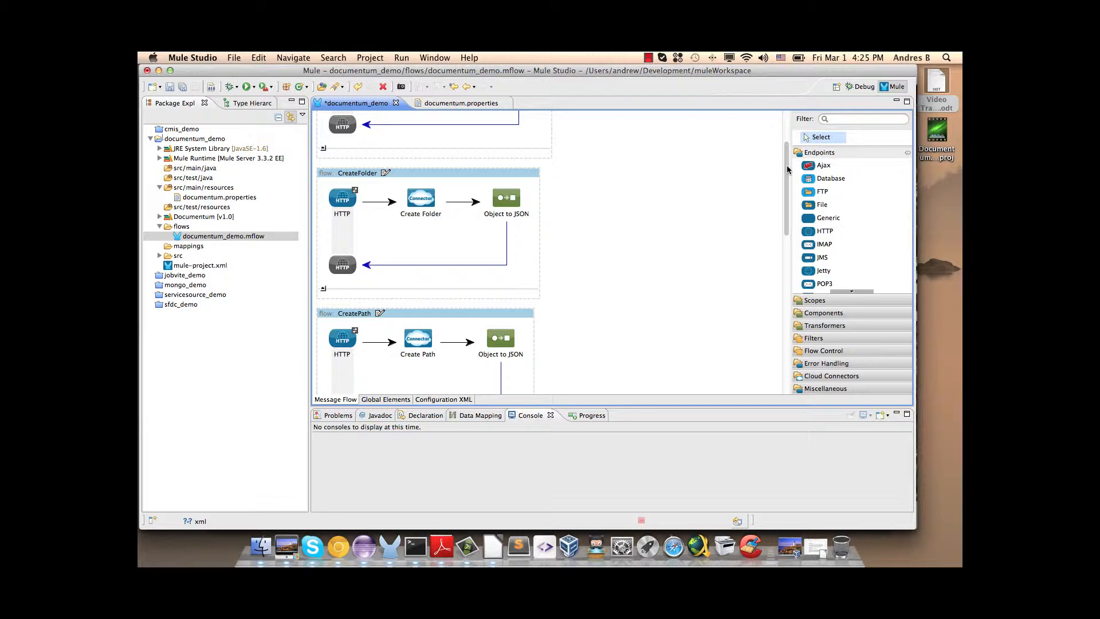
left_click(420, 199)
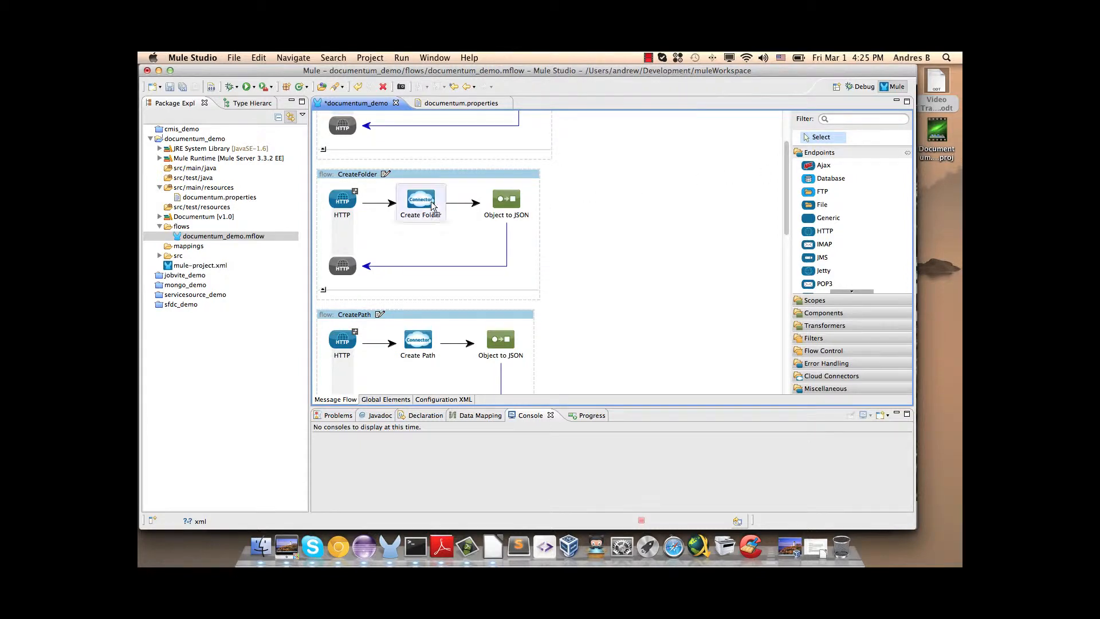
double_click(419, 198)
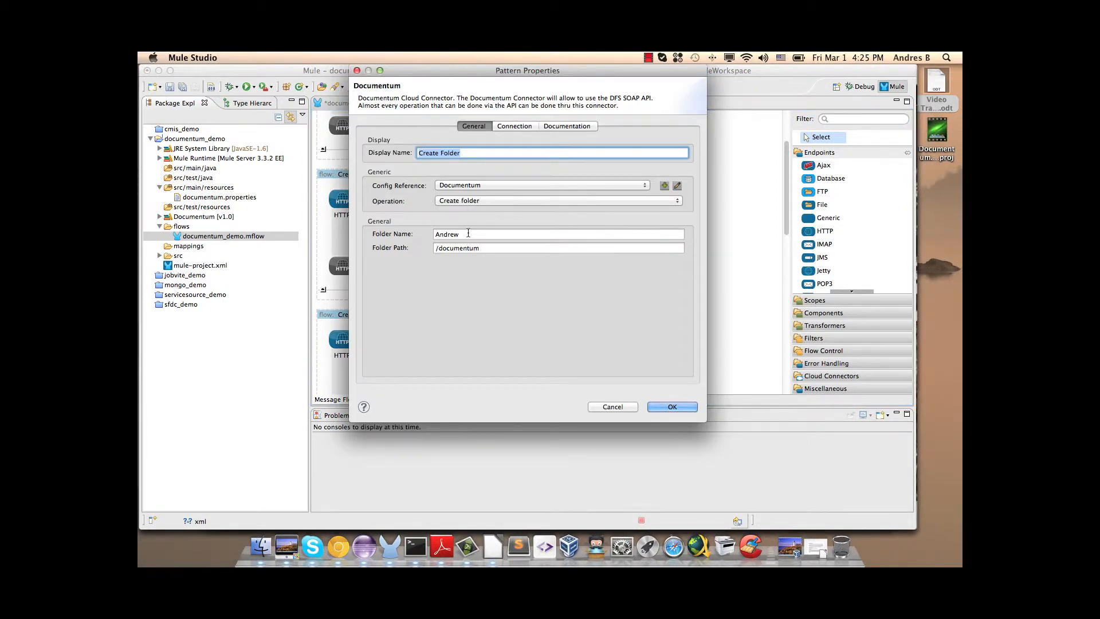
left_click(558, 234)
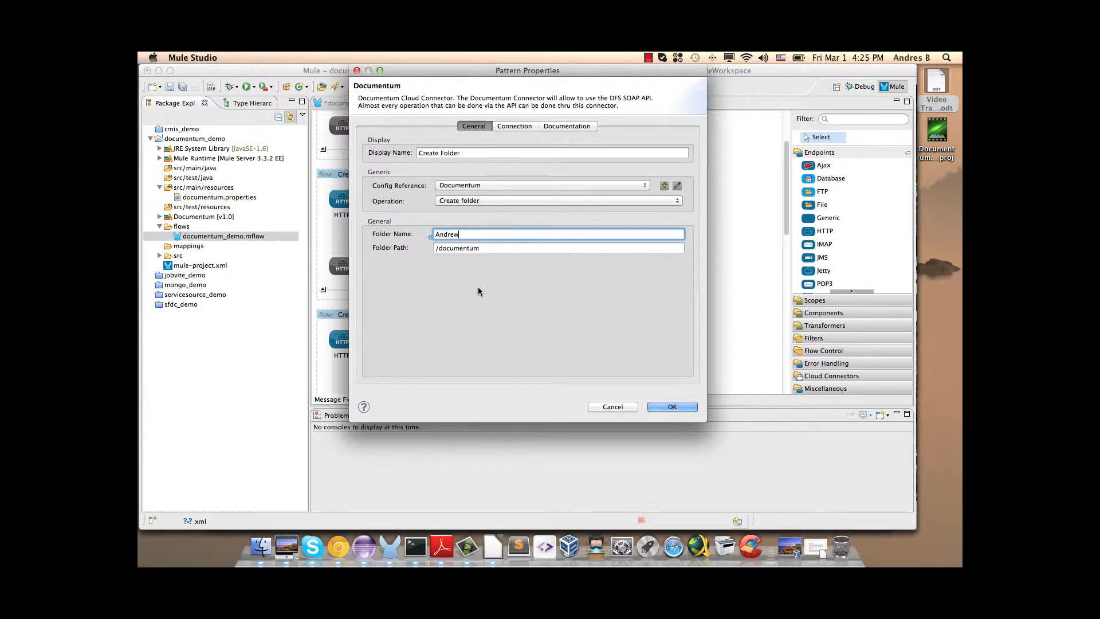
left_click(556, 247)
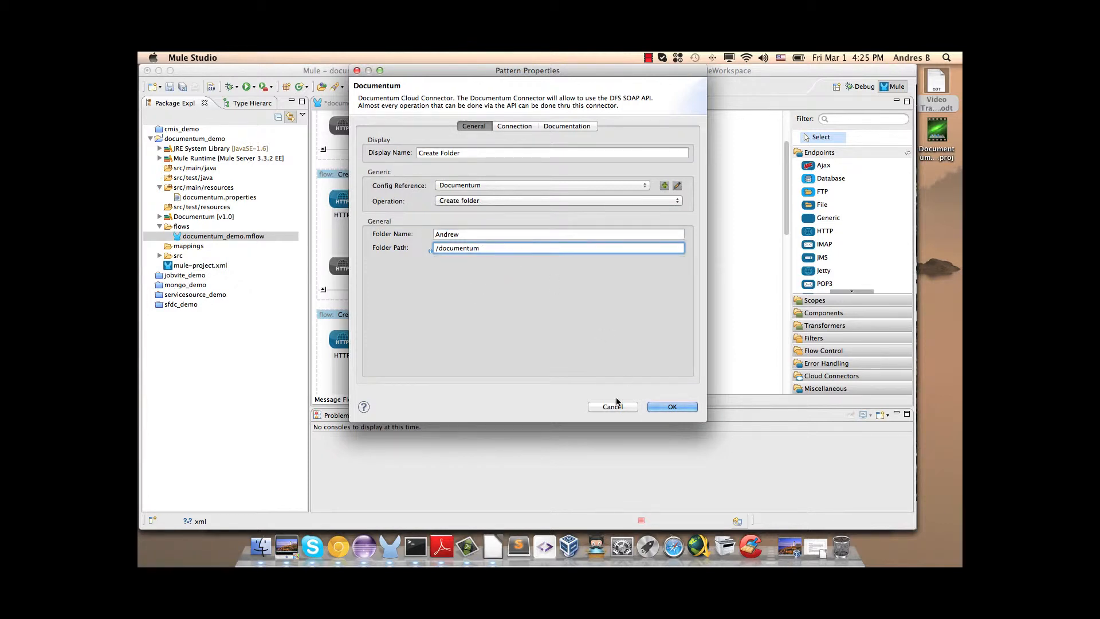
left_click(672, 406)
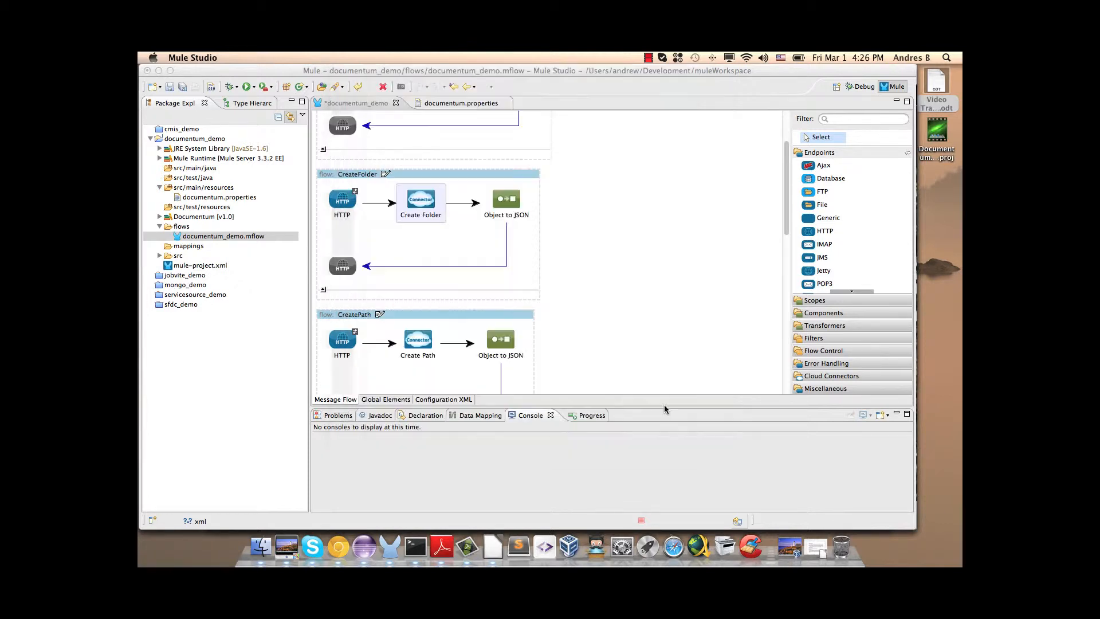
scroll("down", 3)
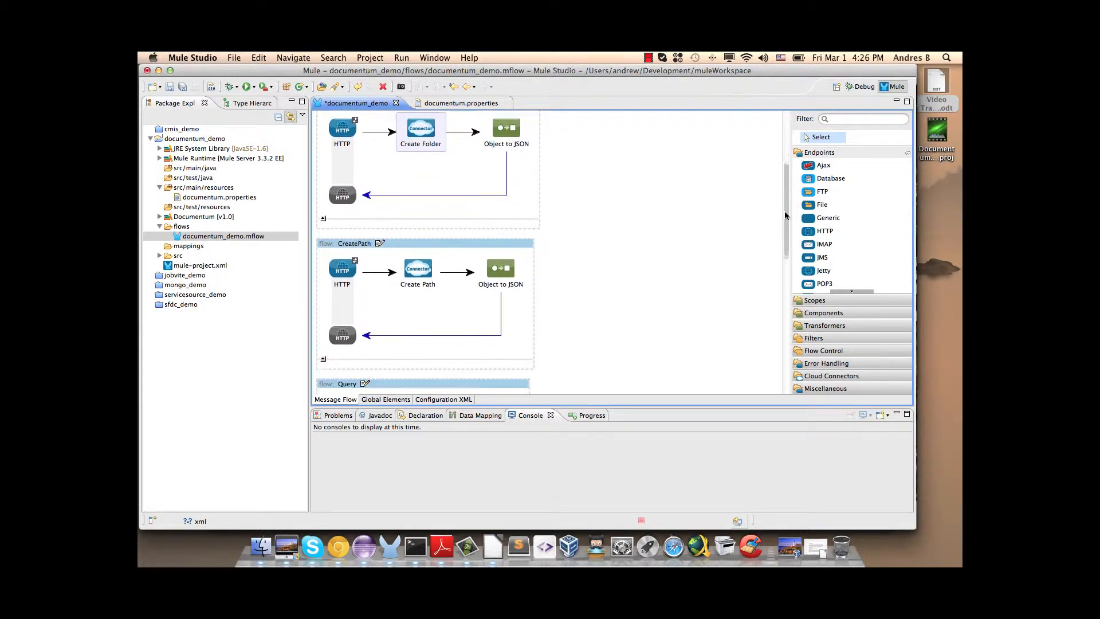
scroll("down", 3)
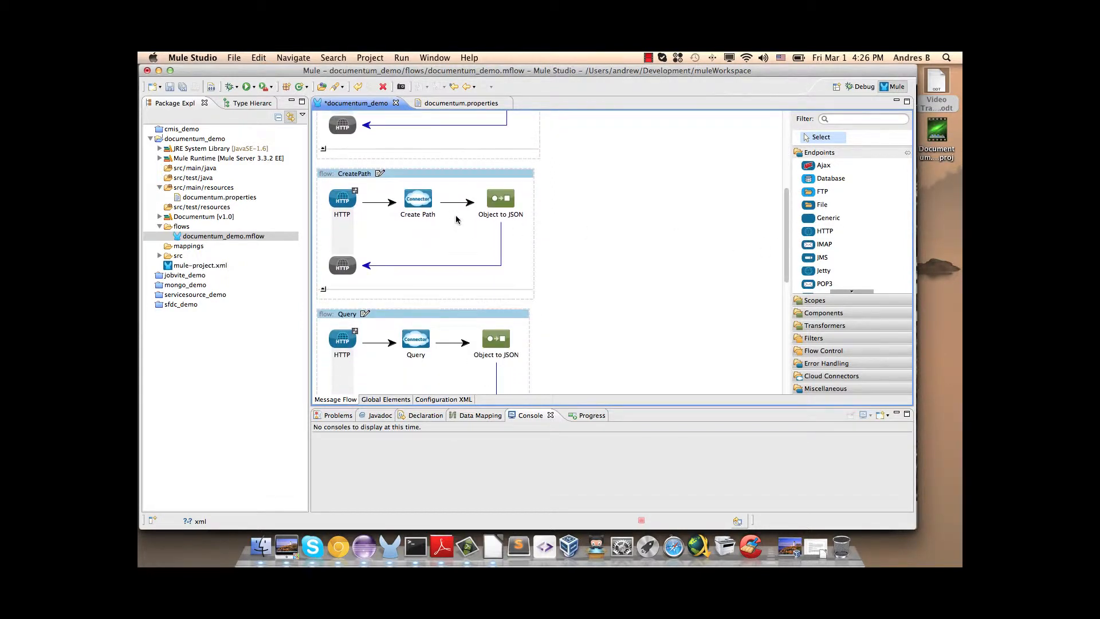
double_click(418, 198)
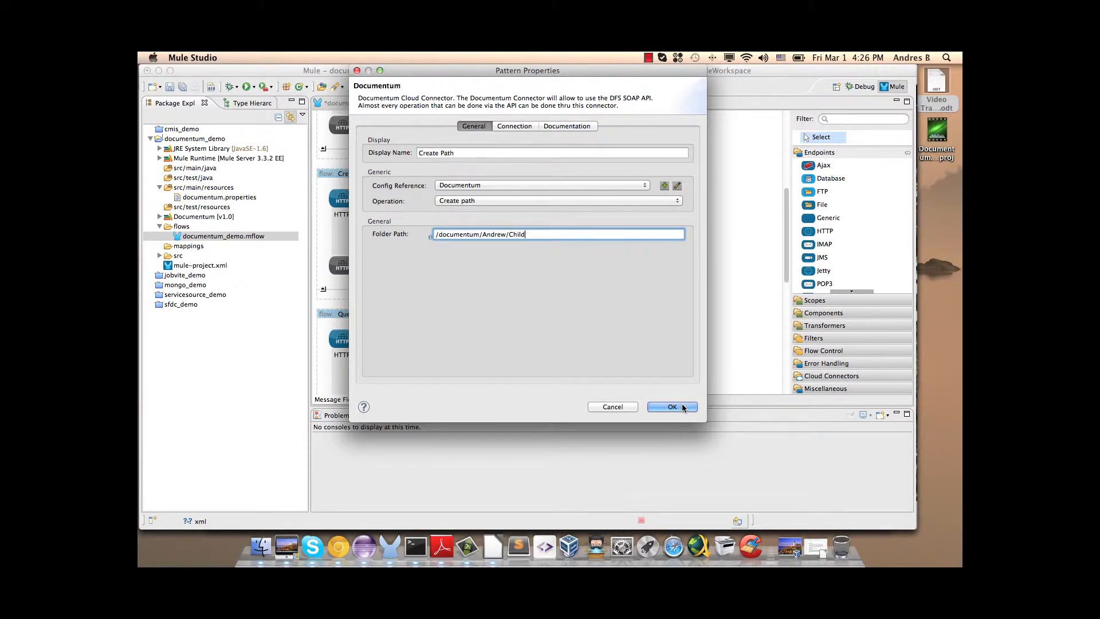
left_click(671, 406)
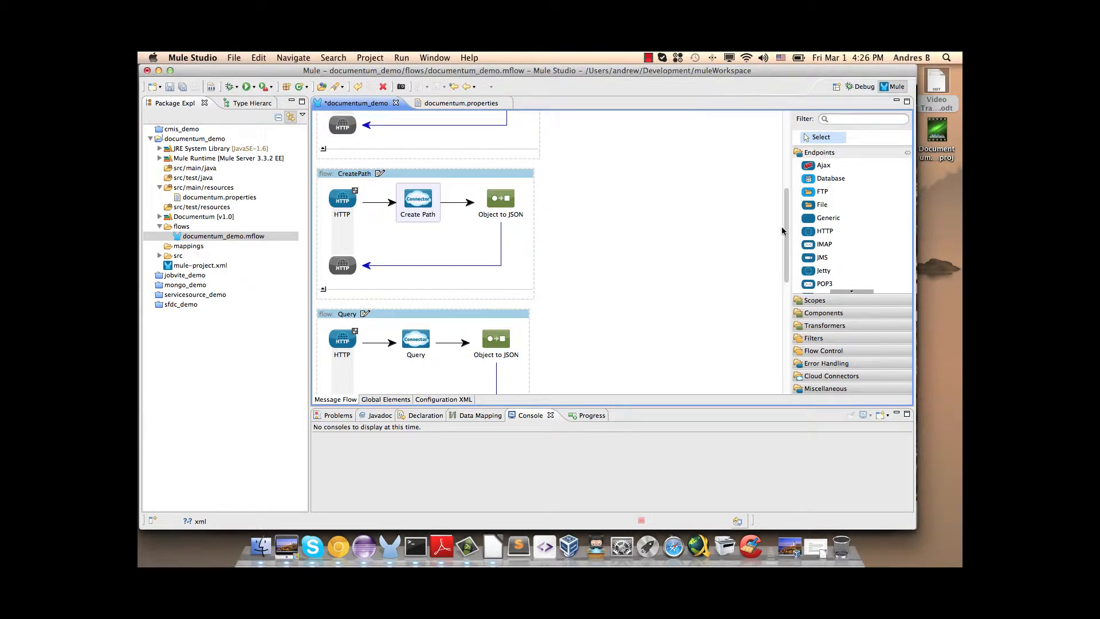
scroll("down", 3)
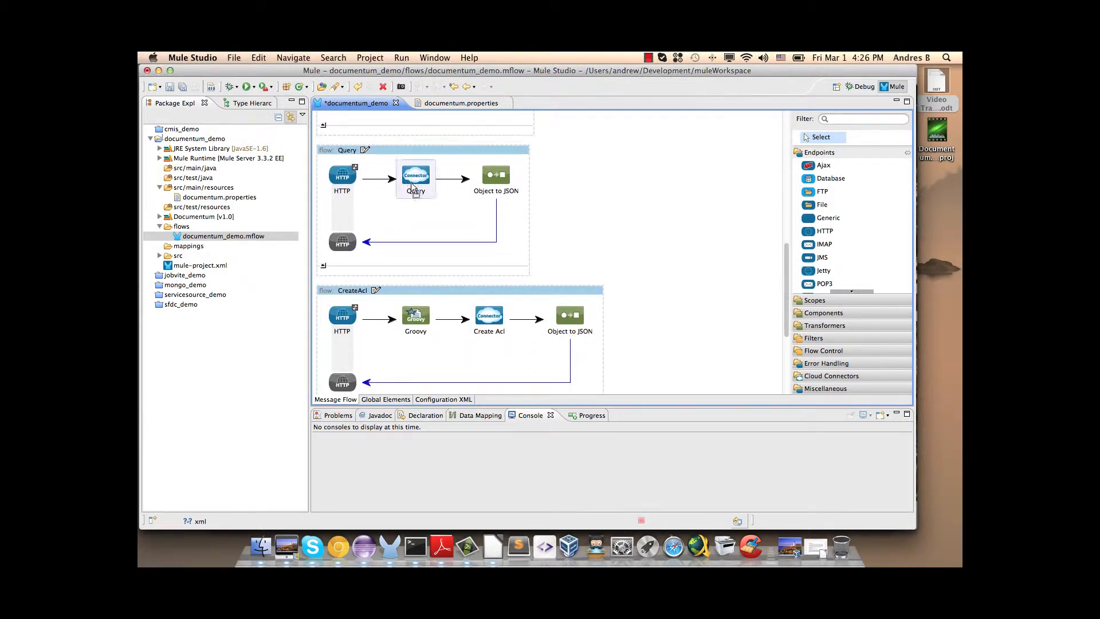
double_click(415, 177)
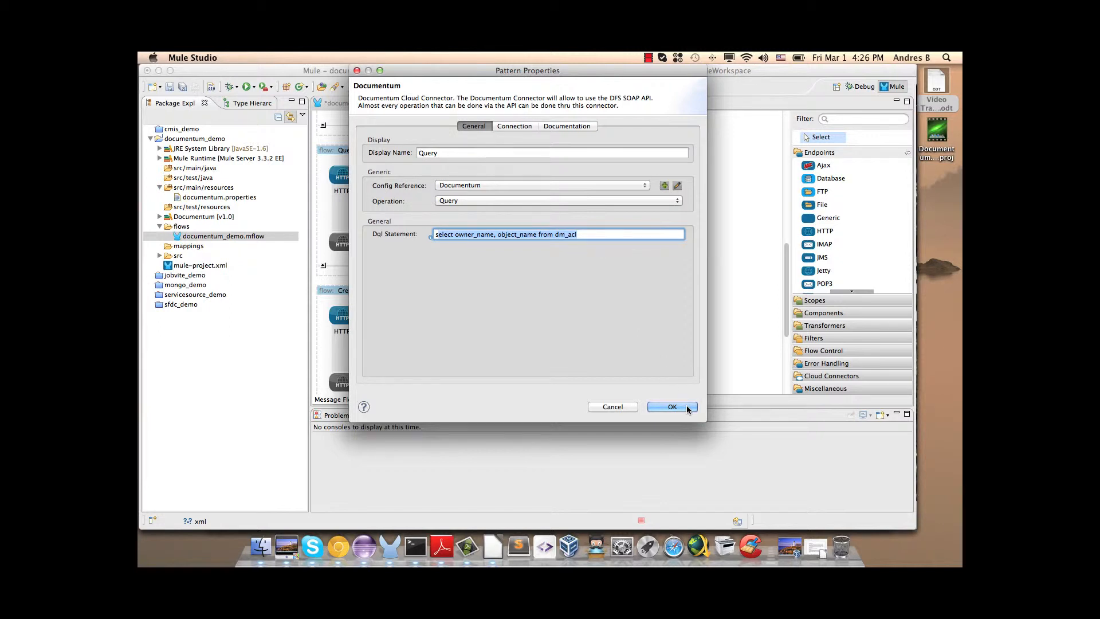
left_click(671, 406)
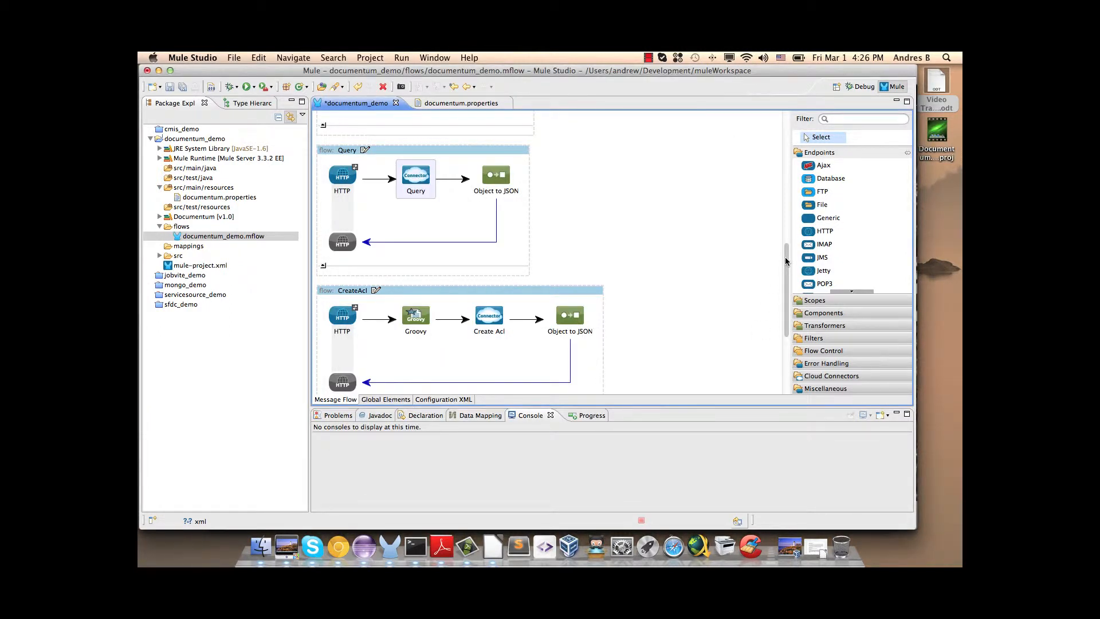
scroll("down", 3)
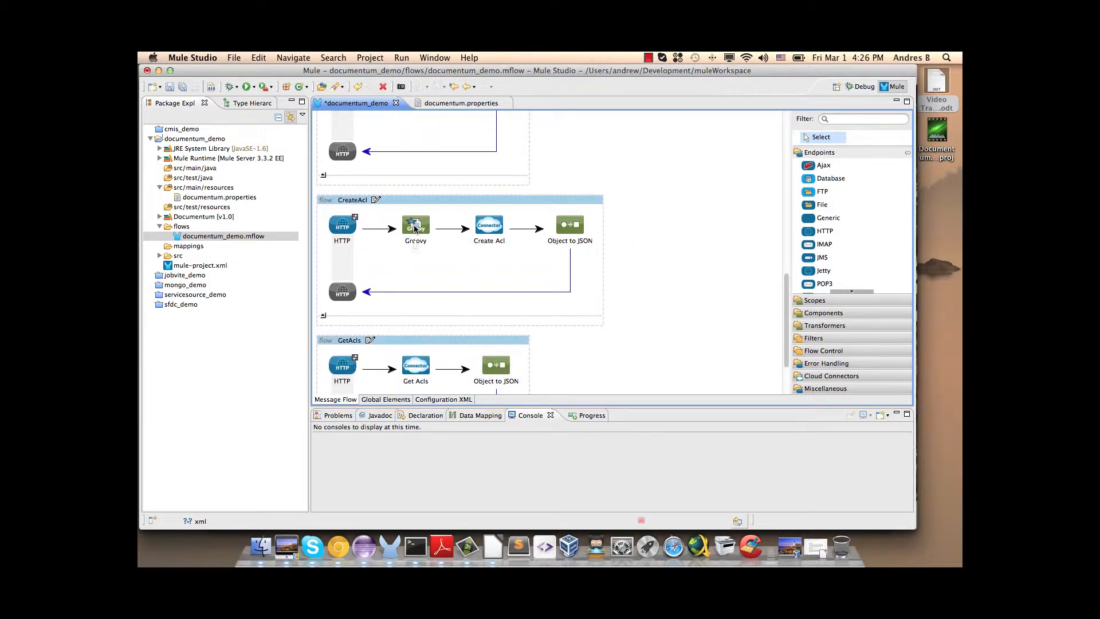
double_click(415, 224)
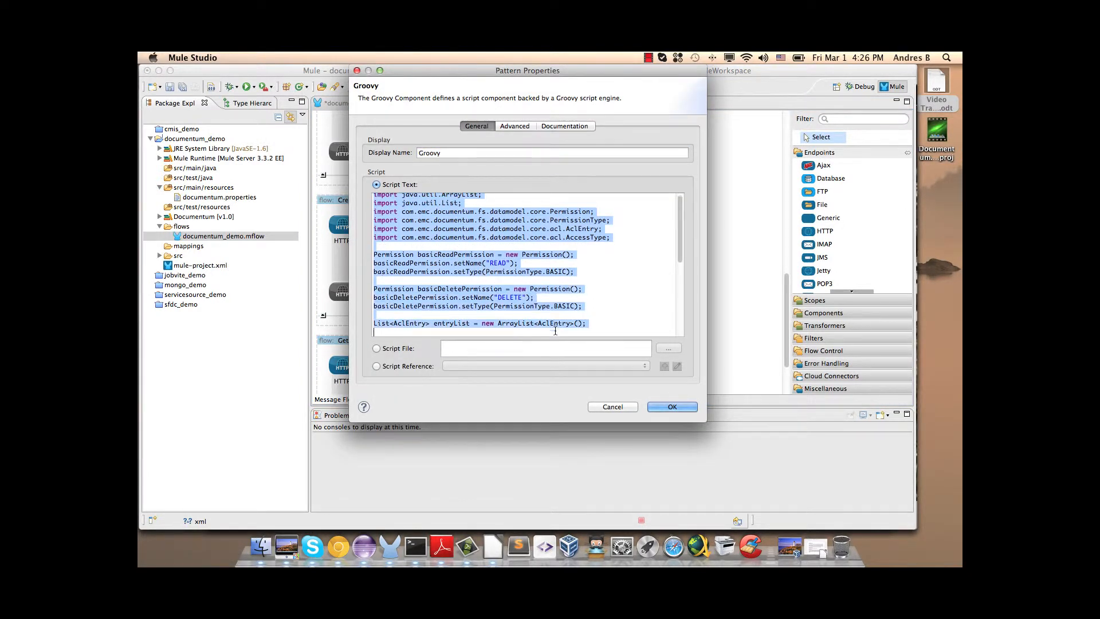
scroll("down", 3)
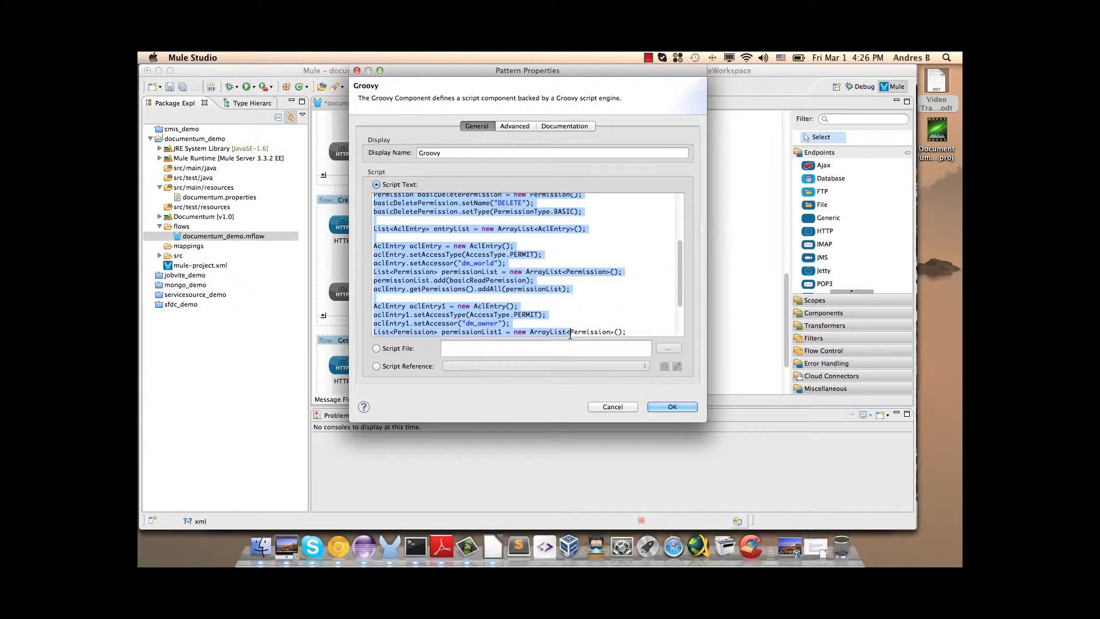
scroll("down", 3)
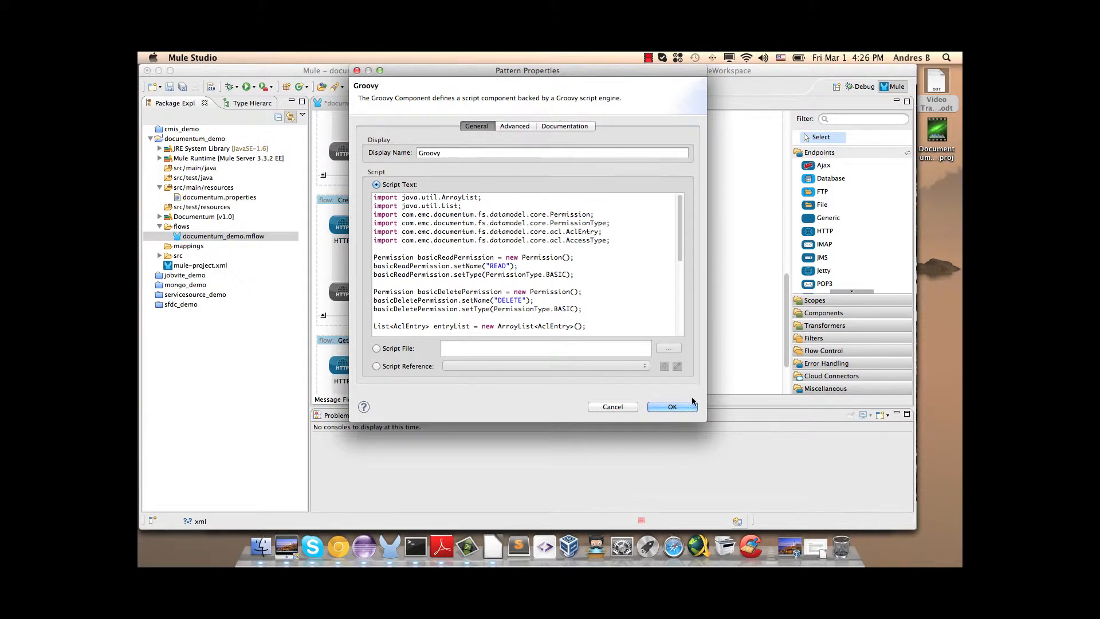
left_click(671, 406)
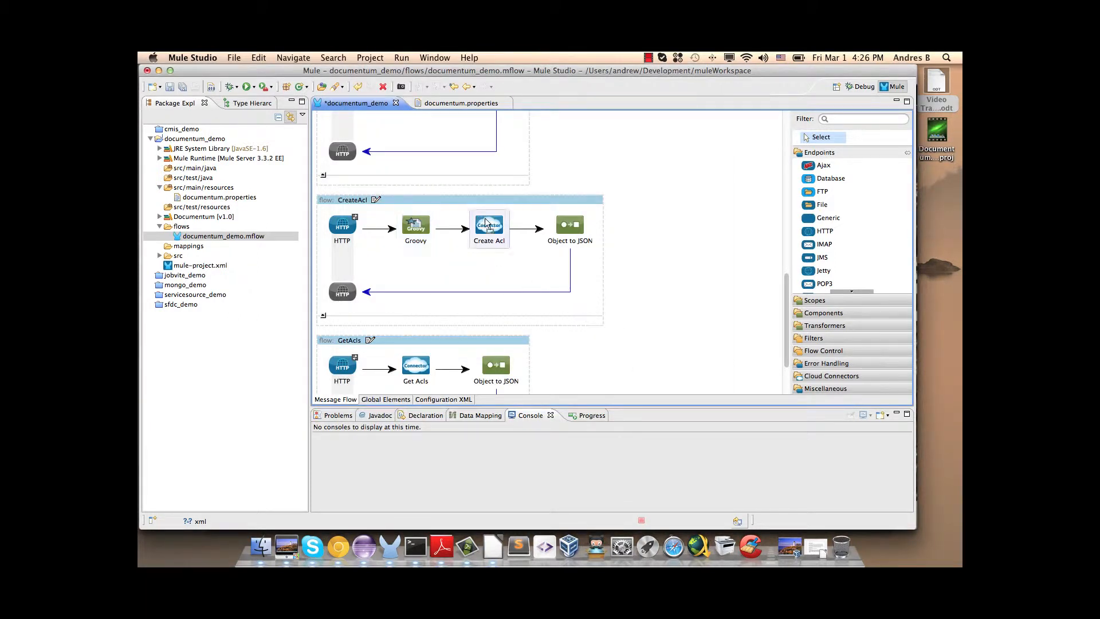
double_click(488, 224)
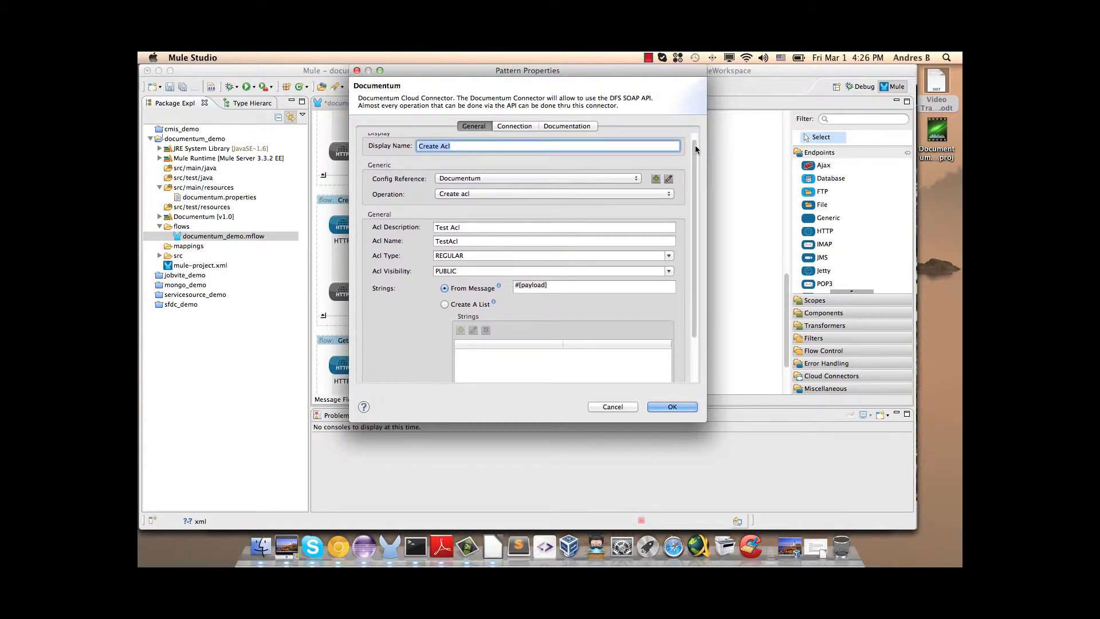
scroll("down", 3)
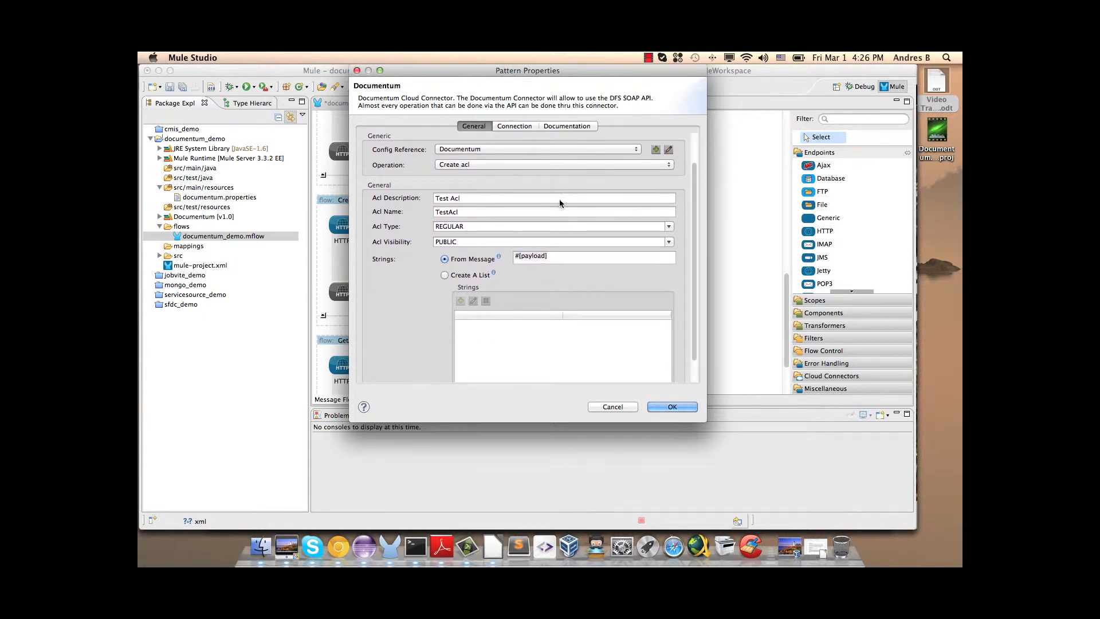
left_click(554, 212)
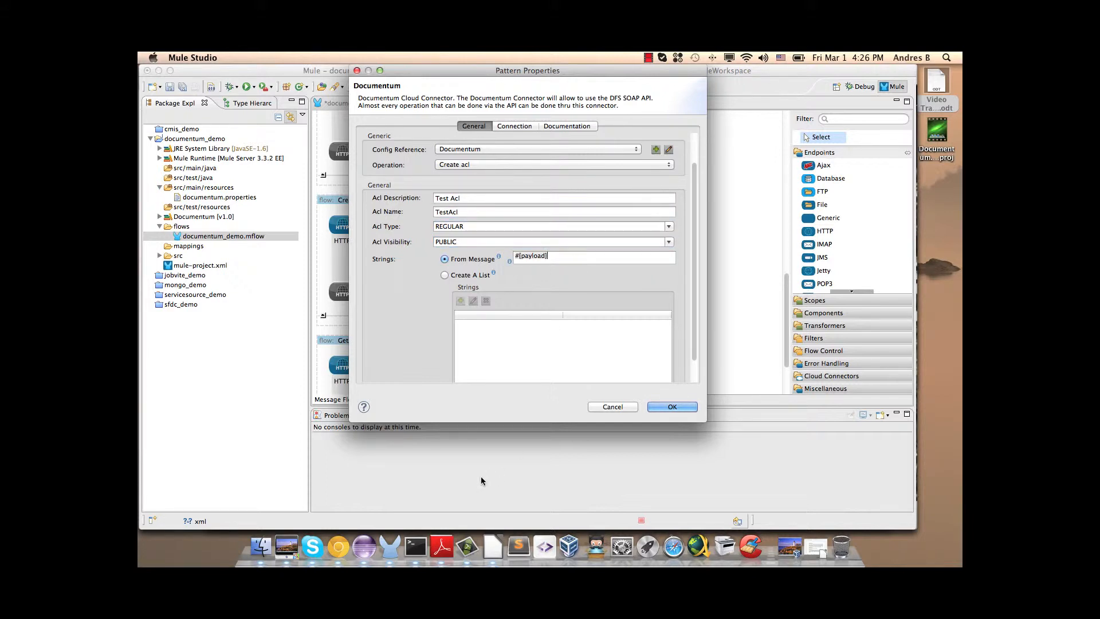
left_click(671, 407)
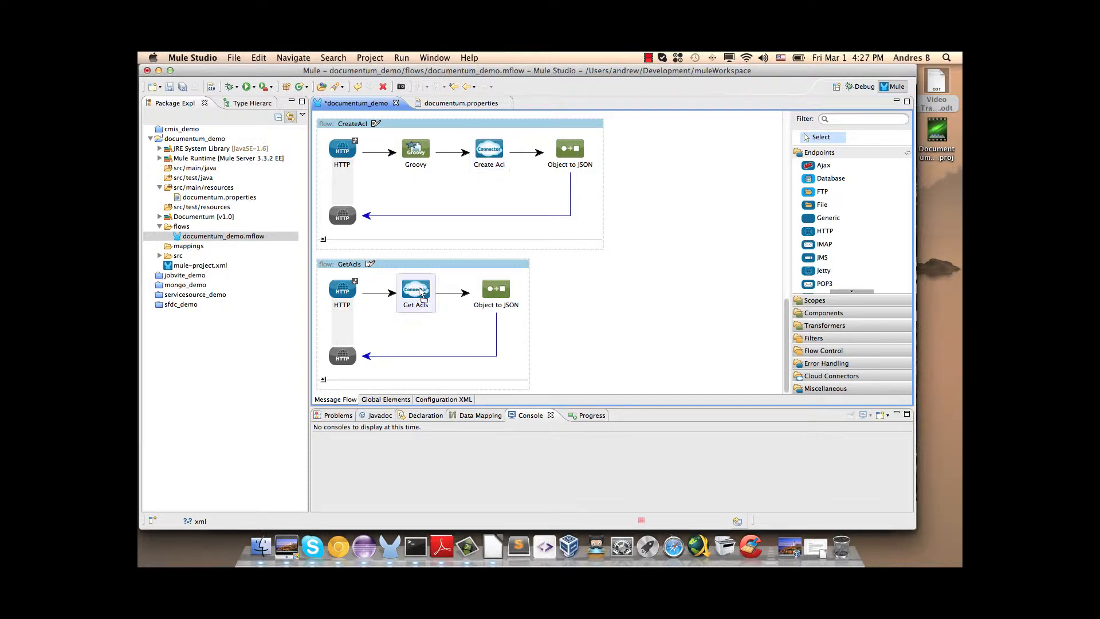
double_click(415, 290)
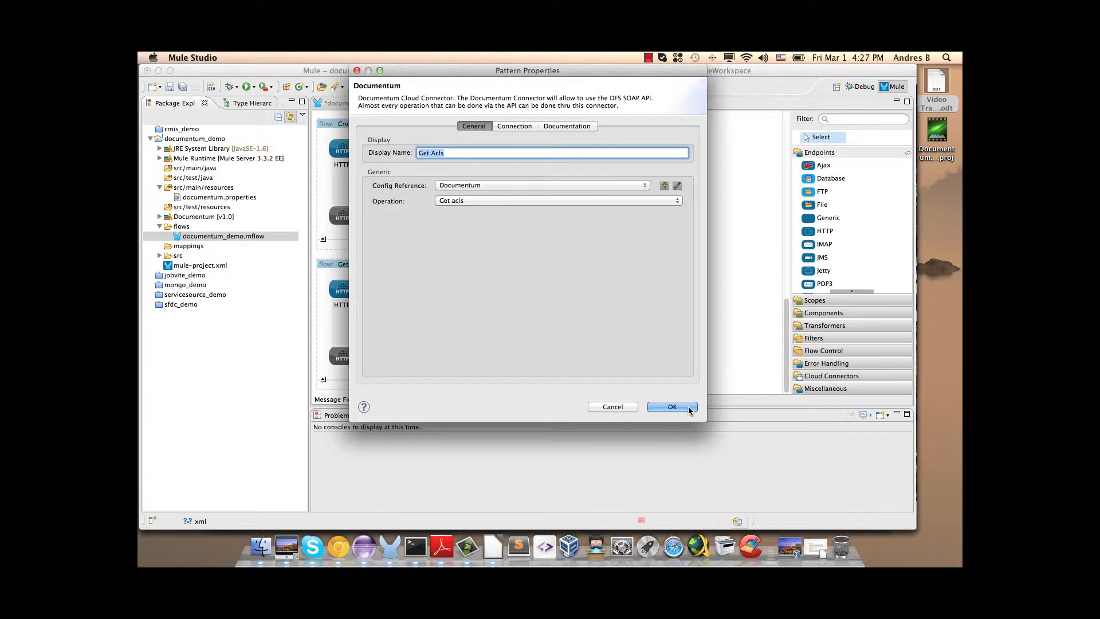
left_click(671, 406)
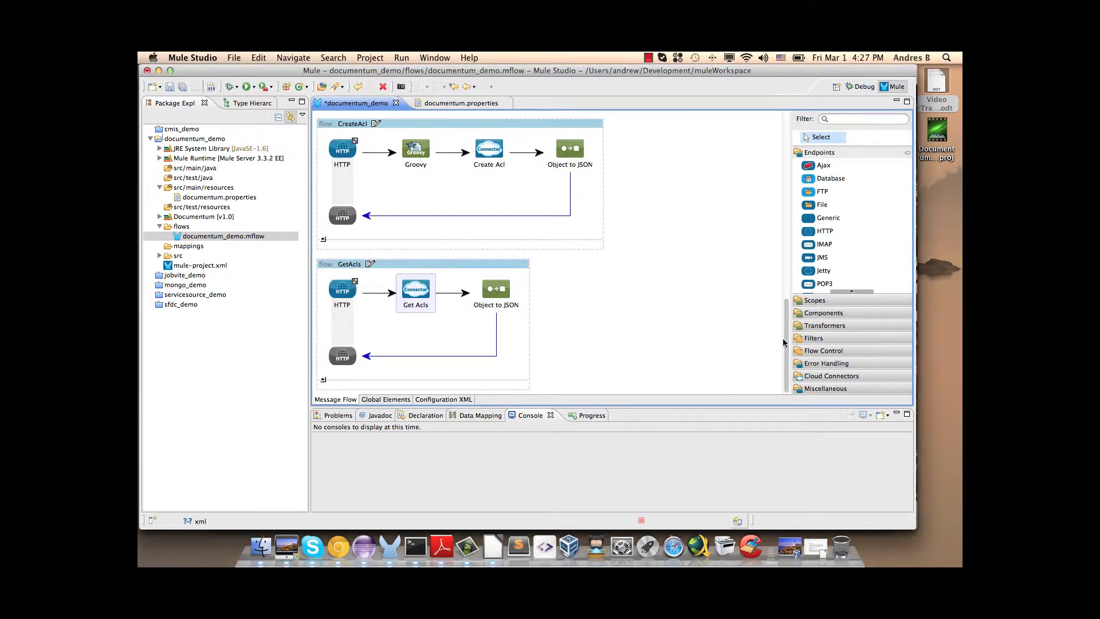
scroll("down", 3)
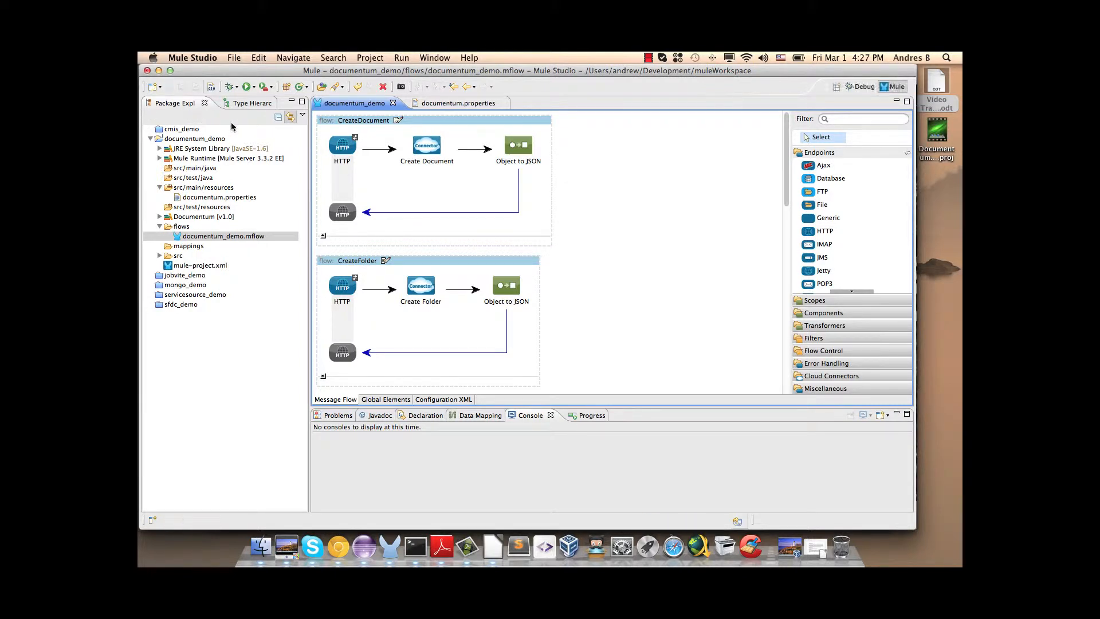
Launch documentum_demo from the Run dropdown and, once it has started, bring Chrome forward
left_click(255, 86)
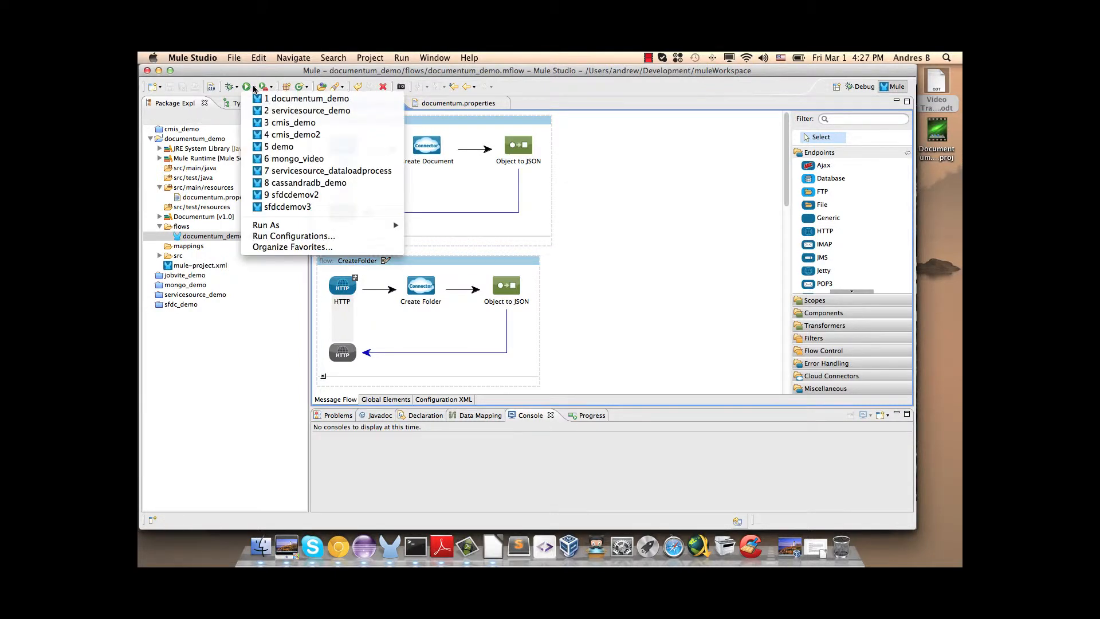
left_click(306, 98)
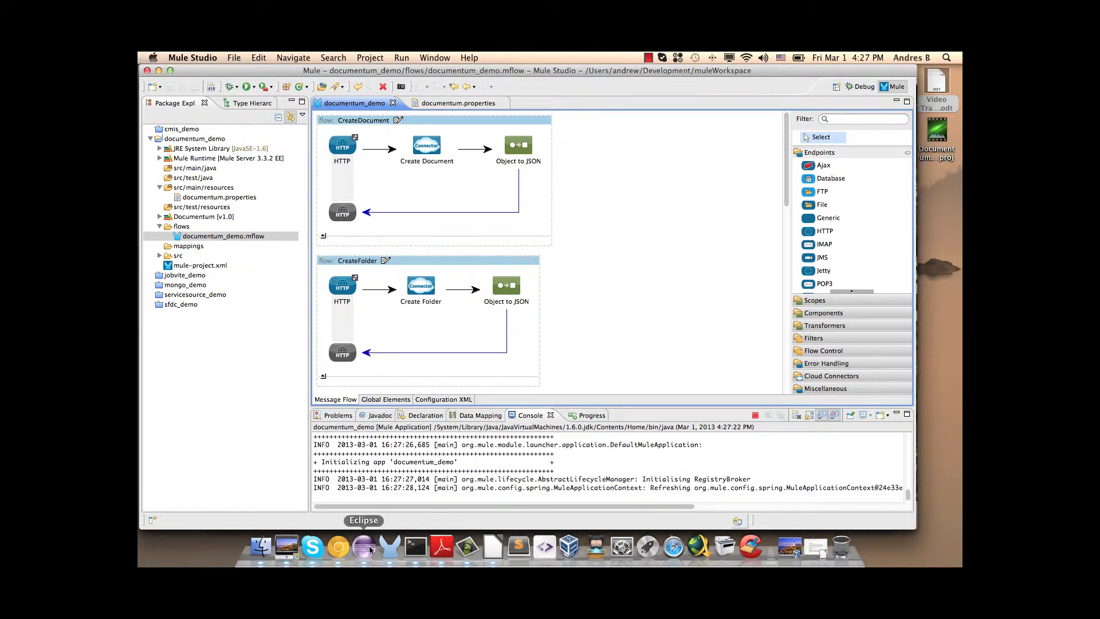
mouse_move(338, 547)
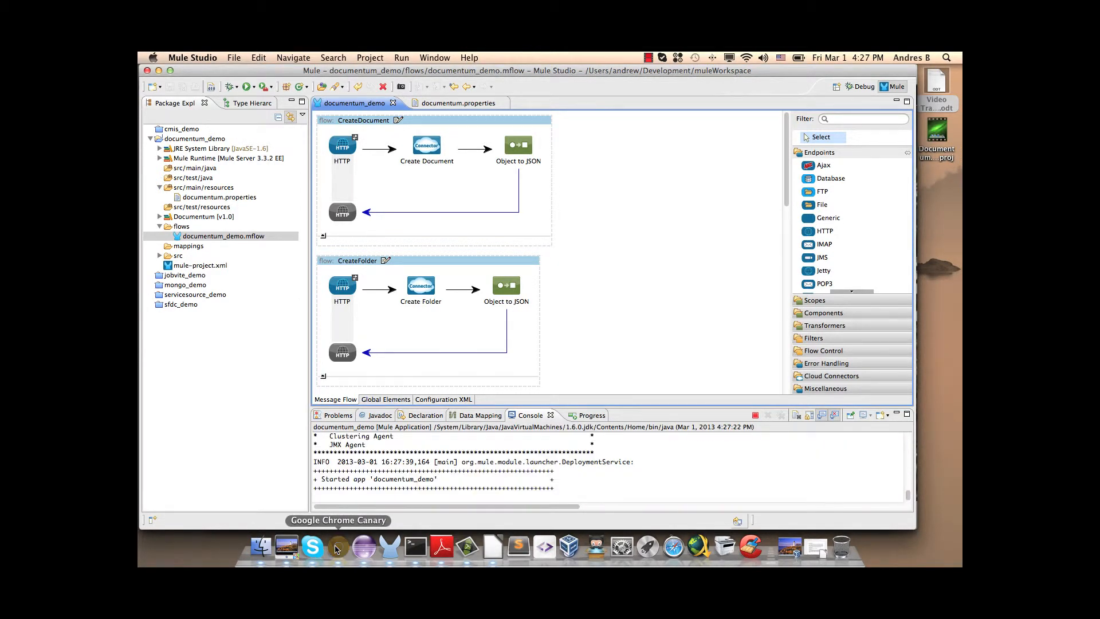
left_click(337, 547)
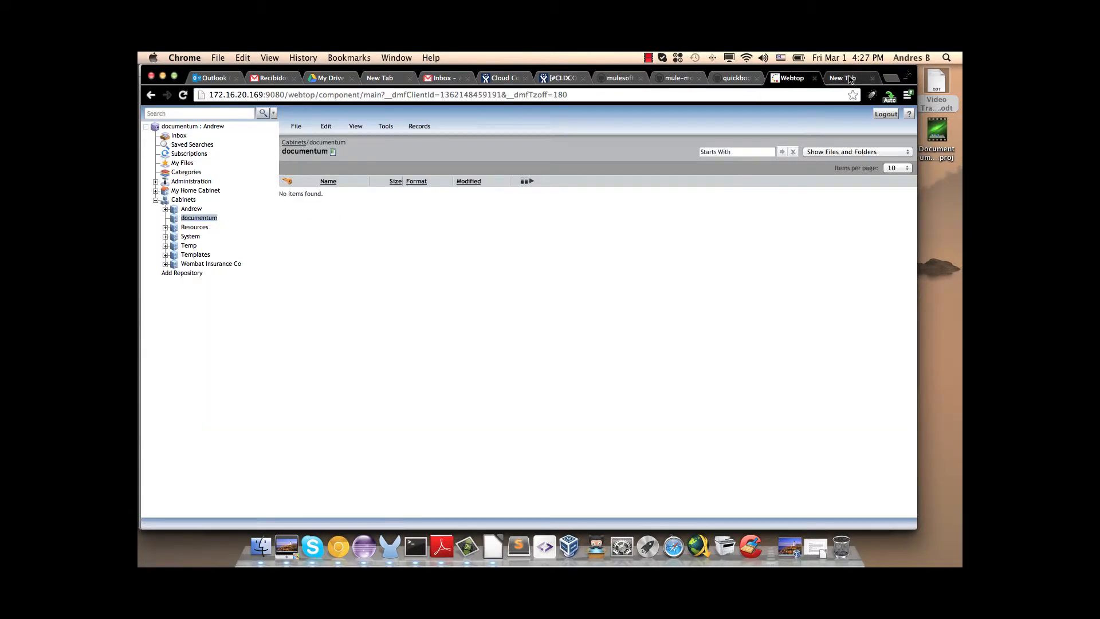
Open a new Chrome tab for the localhost:8081/createdocument request
left_click(841, 78)
type("localhost:8081/createdocument")
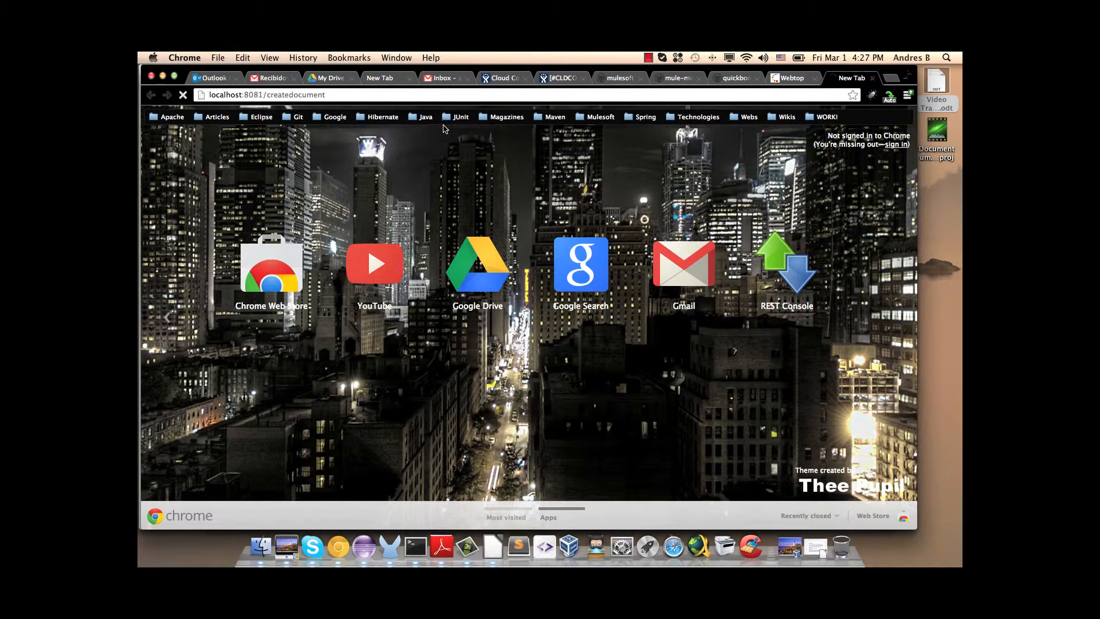
mouse_move(517, 218)
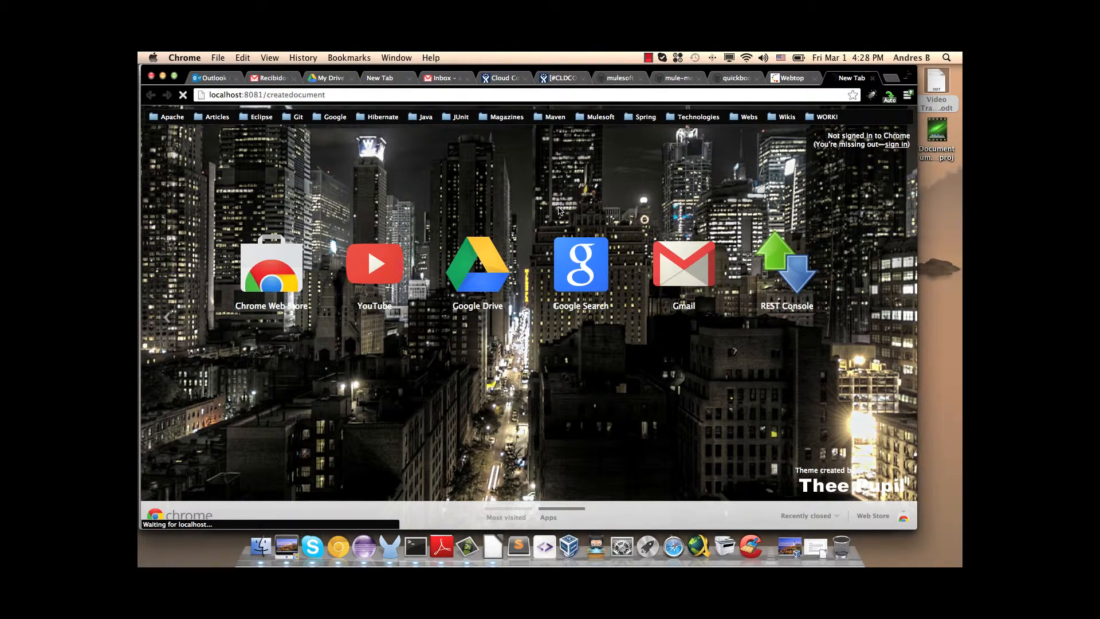
mouse_move(591, 196)
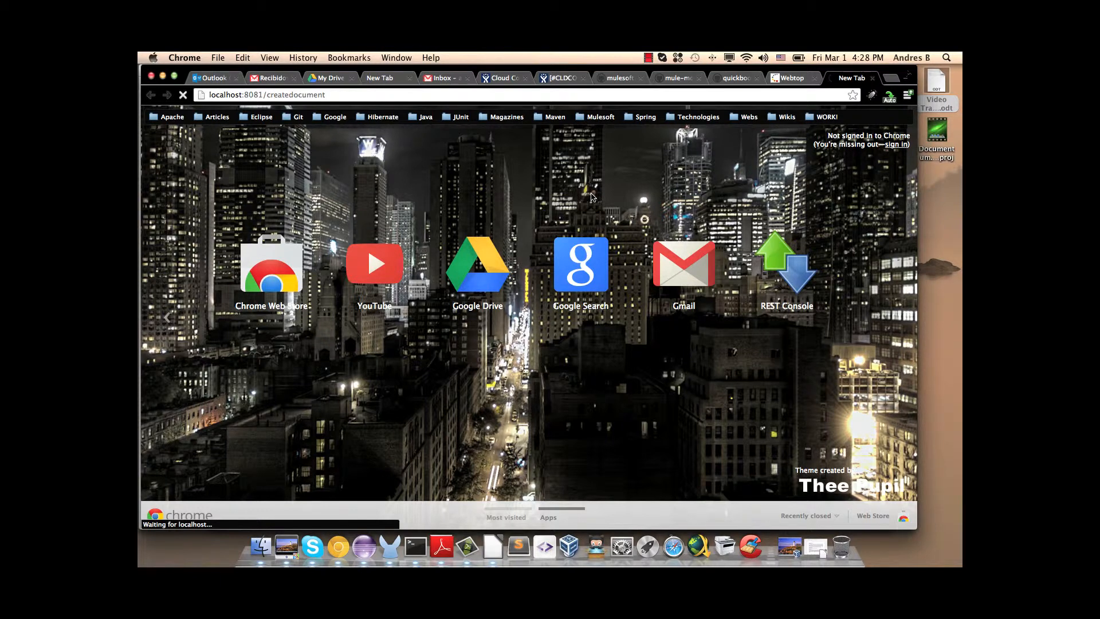
mouse_move(587, 199)
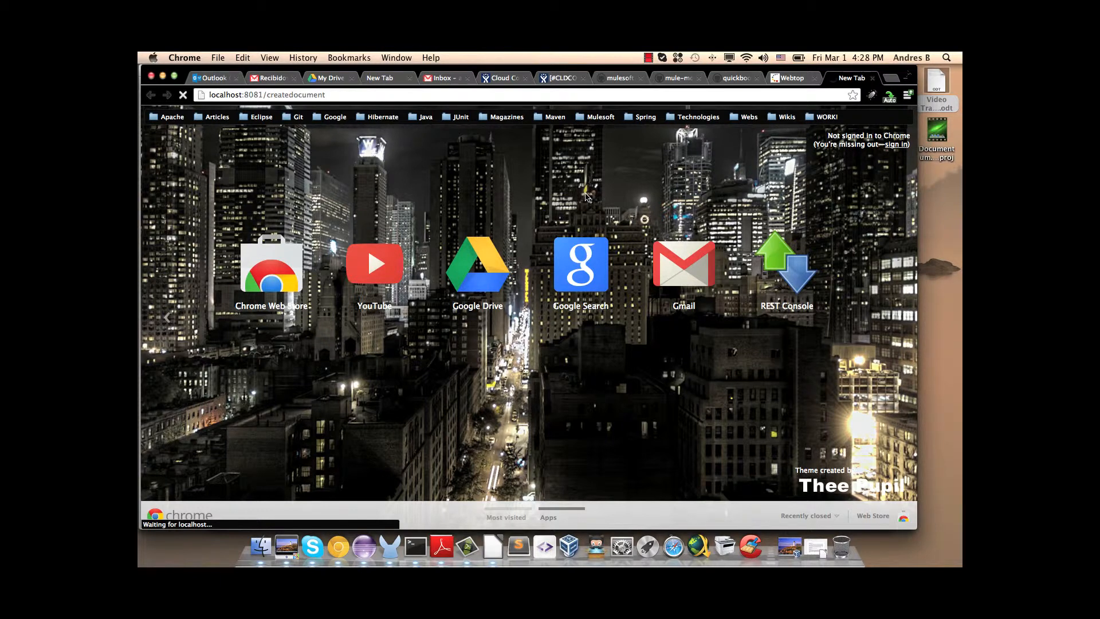
mouse_move(569, 194)
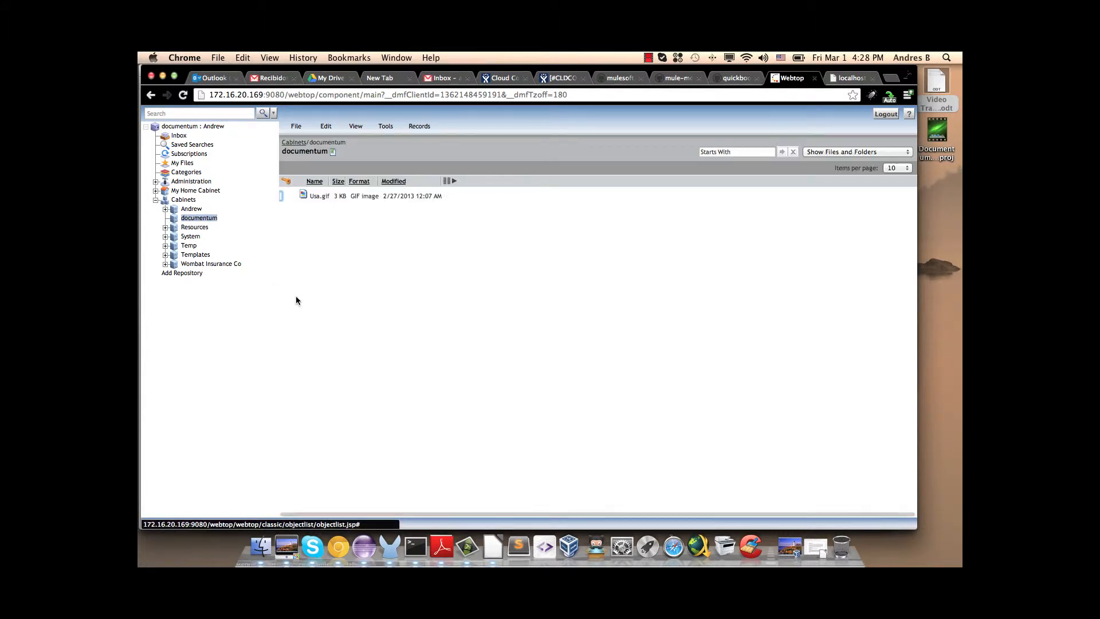
Return to the endpoint results tab and load localhost:8081/createfolder
left_click(320, 196)
type("http://localhost:8081/createfolder")
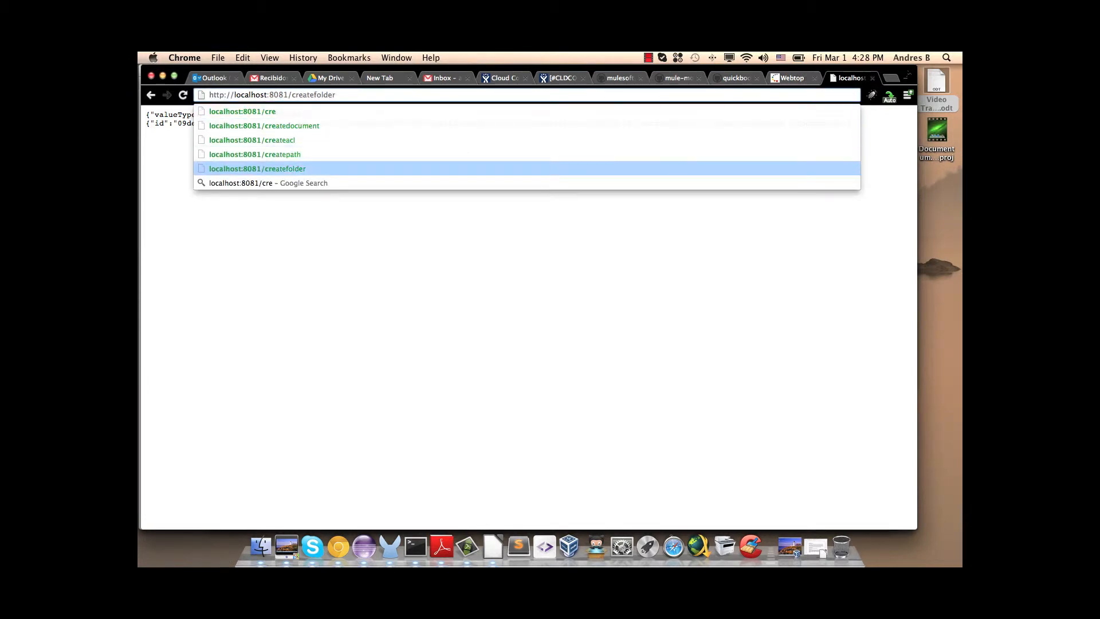
left_click(791, 77)
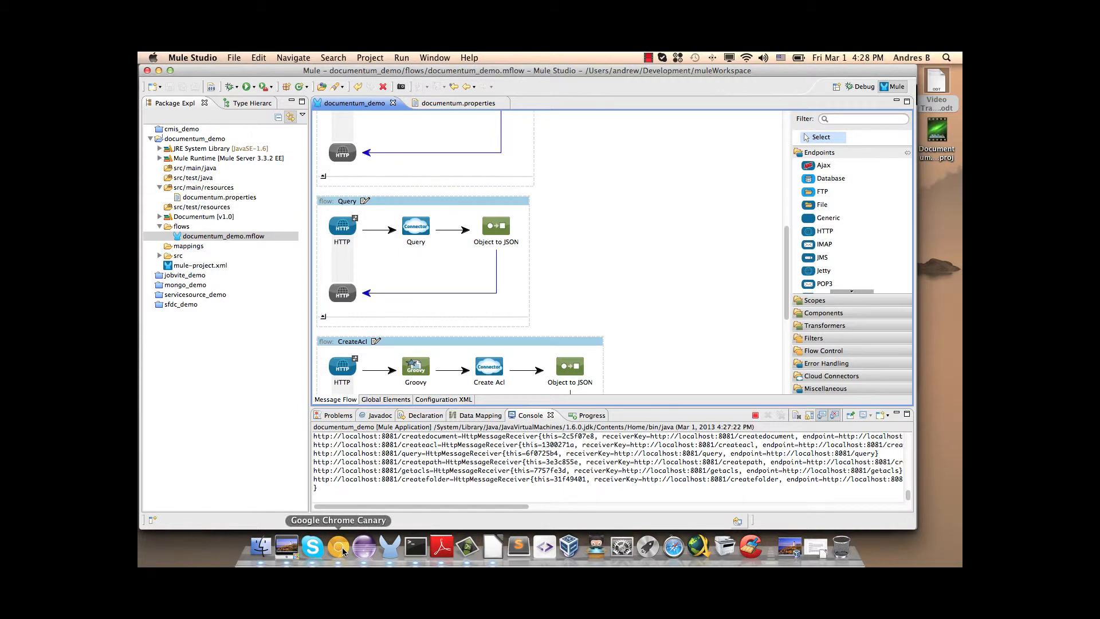
Load localhost:8081/query in Chrome and scroll through the returned JSON object list
left_click(337, 547)
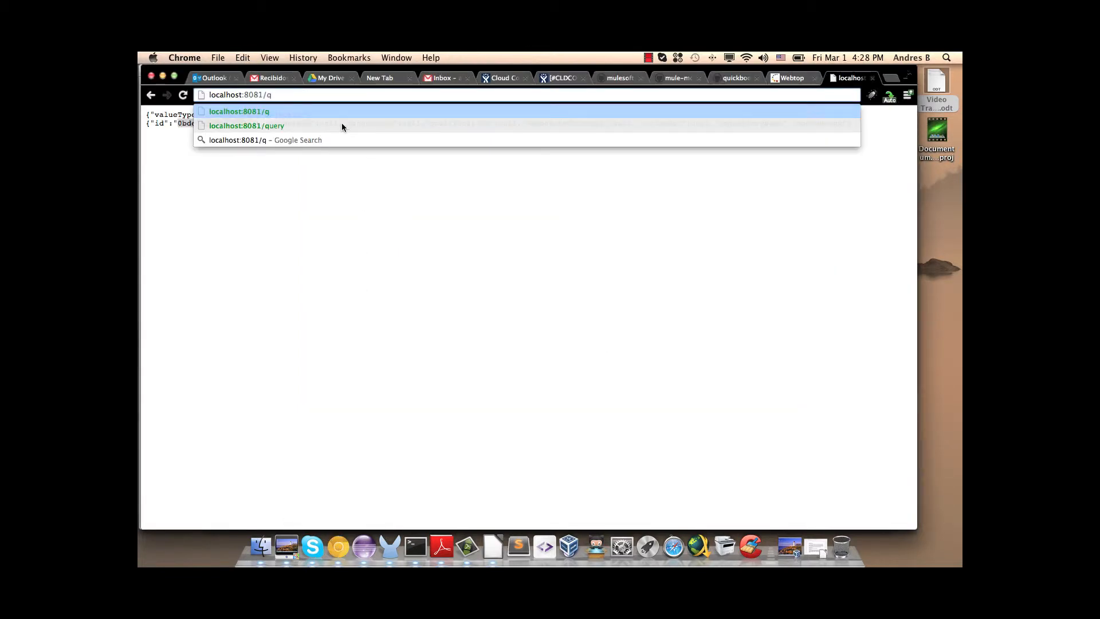
left_click(247, 126)
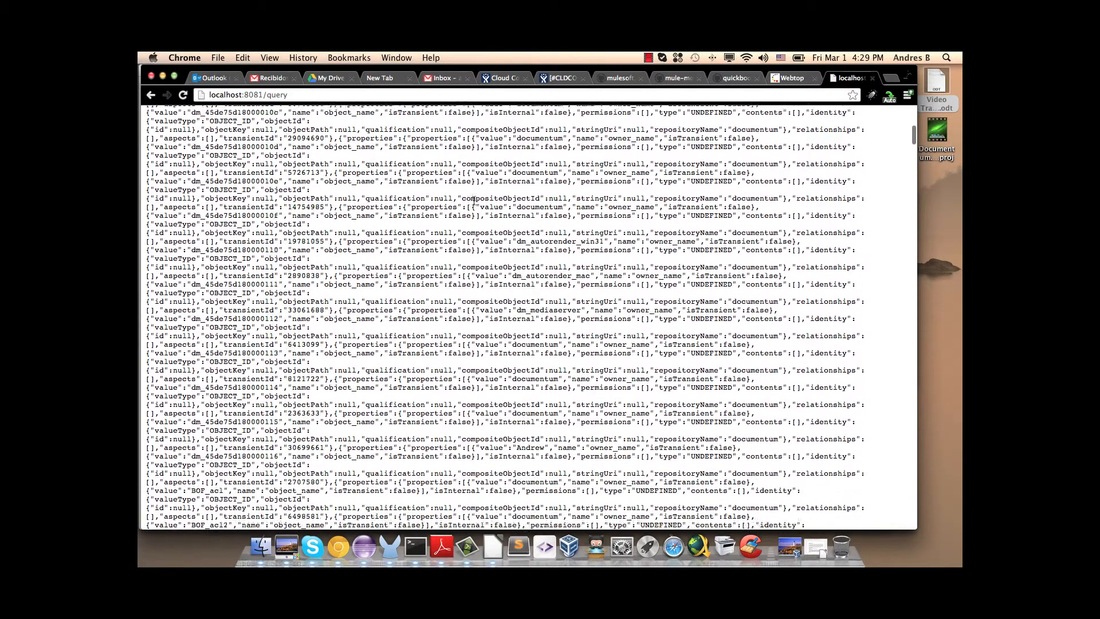
scroll("down", 3)
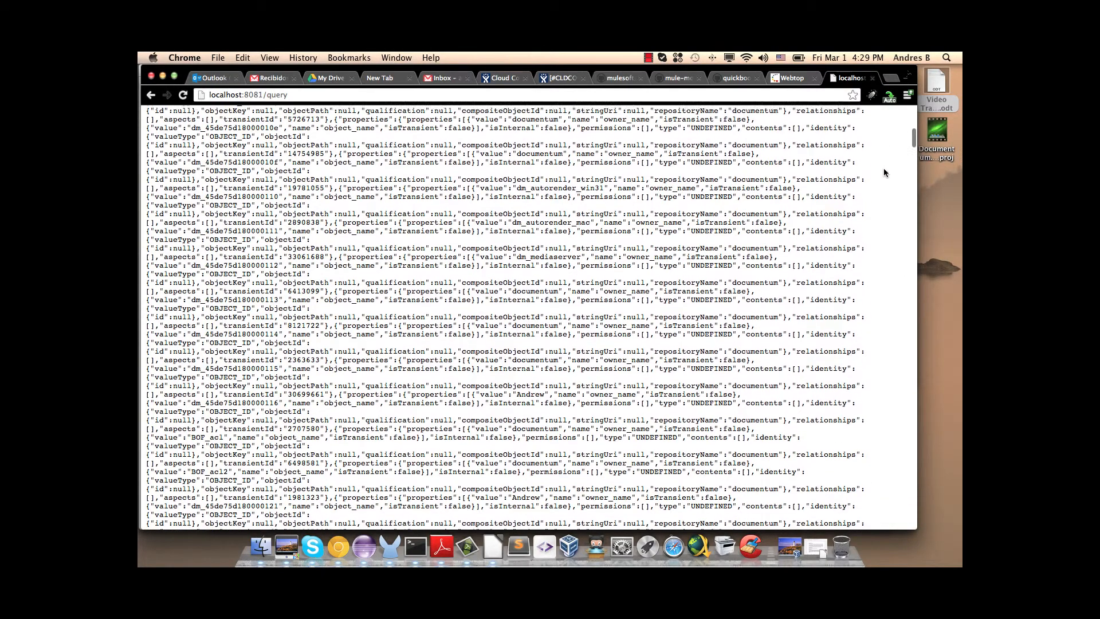
scroll("down", 3)
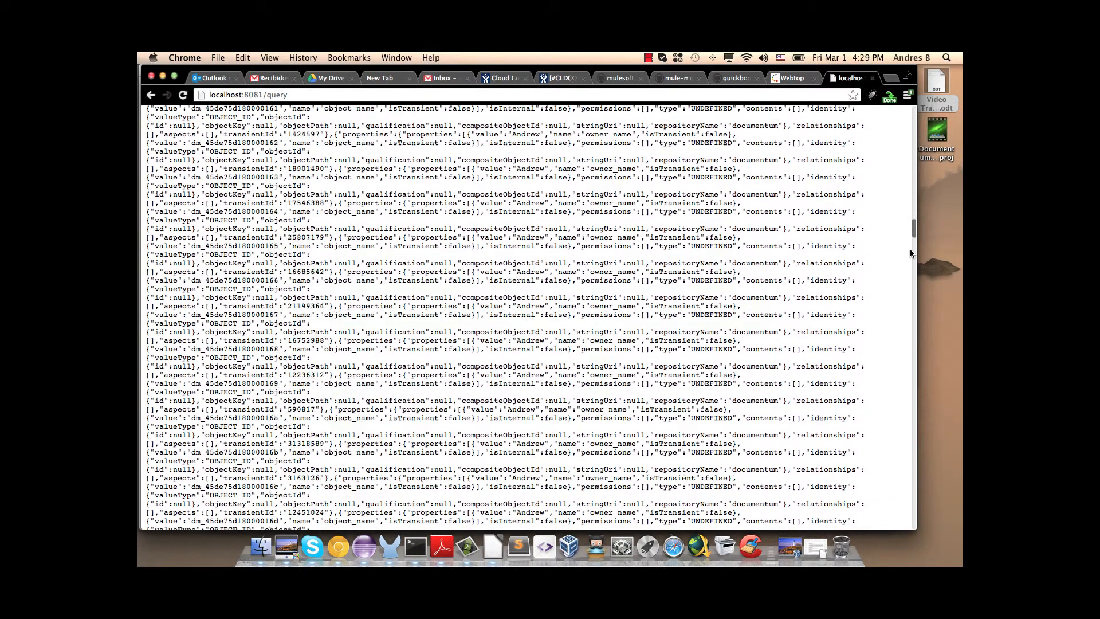
scroll("down", 3)
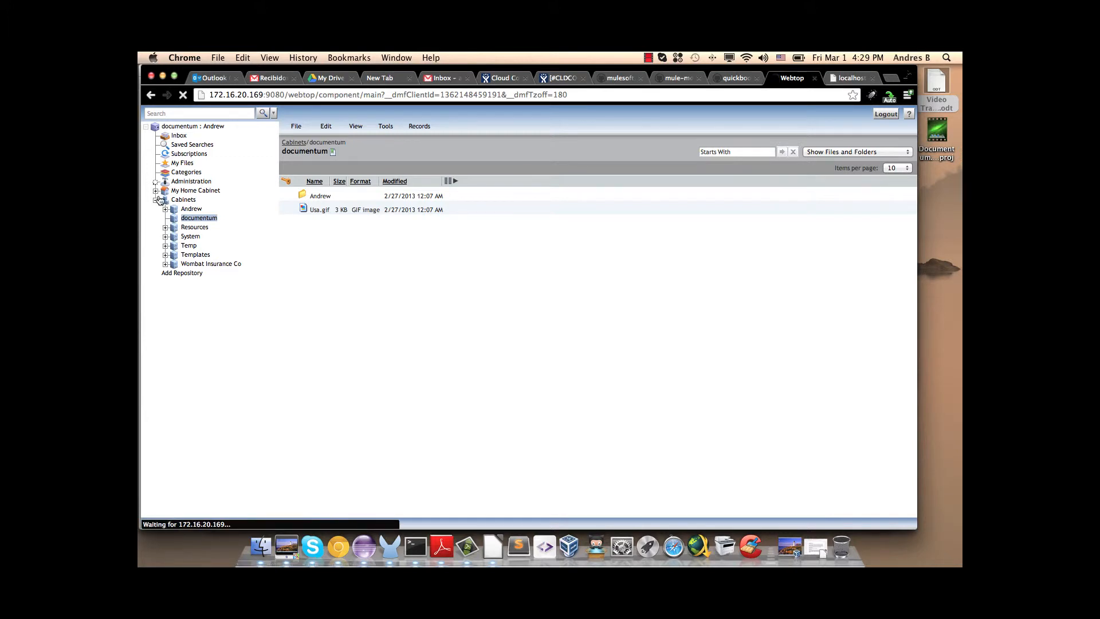
Filter Webtop's Permission Sets by name 'Sec', then view the createacl result tab
left_click(155, 181)
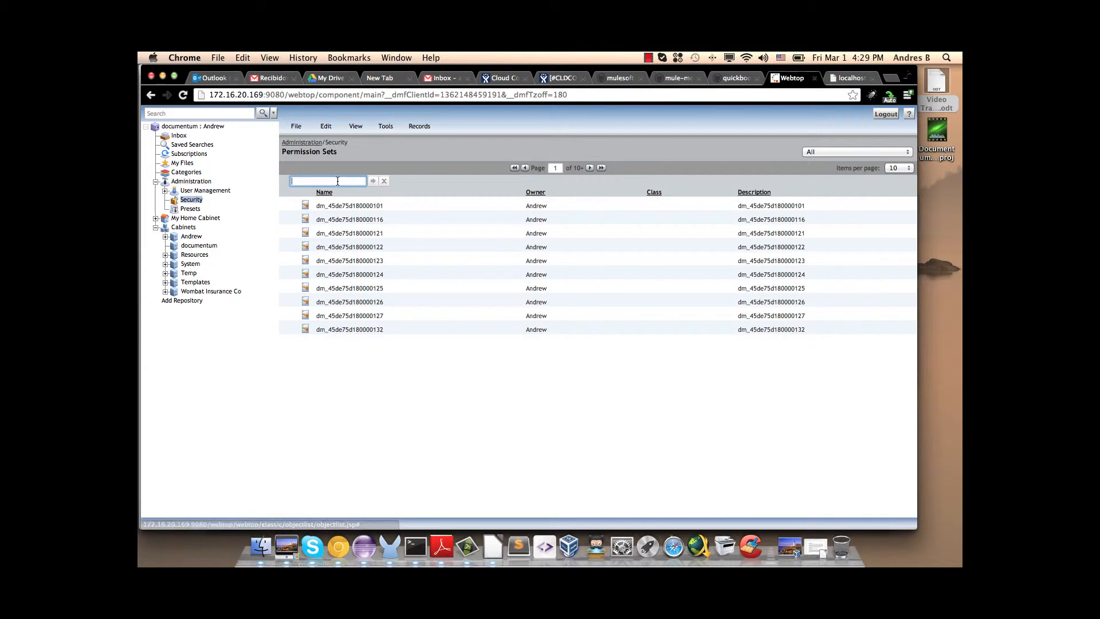
type("Sec")
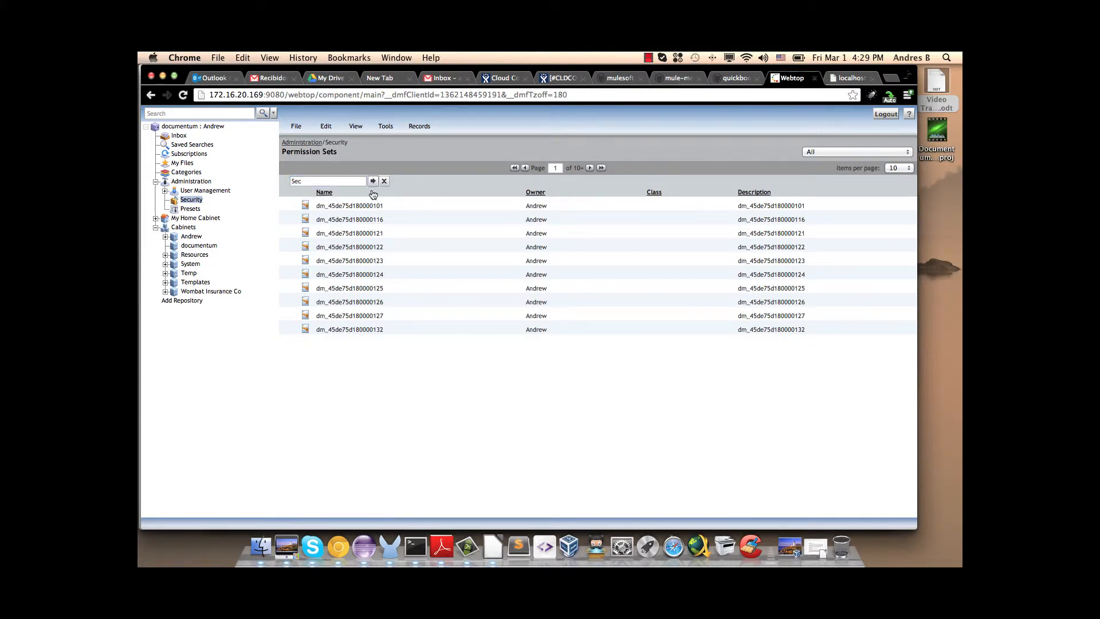
left_click(373, 181)
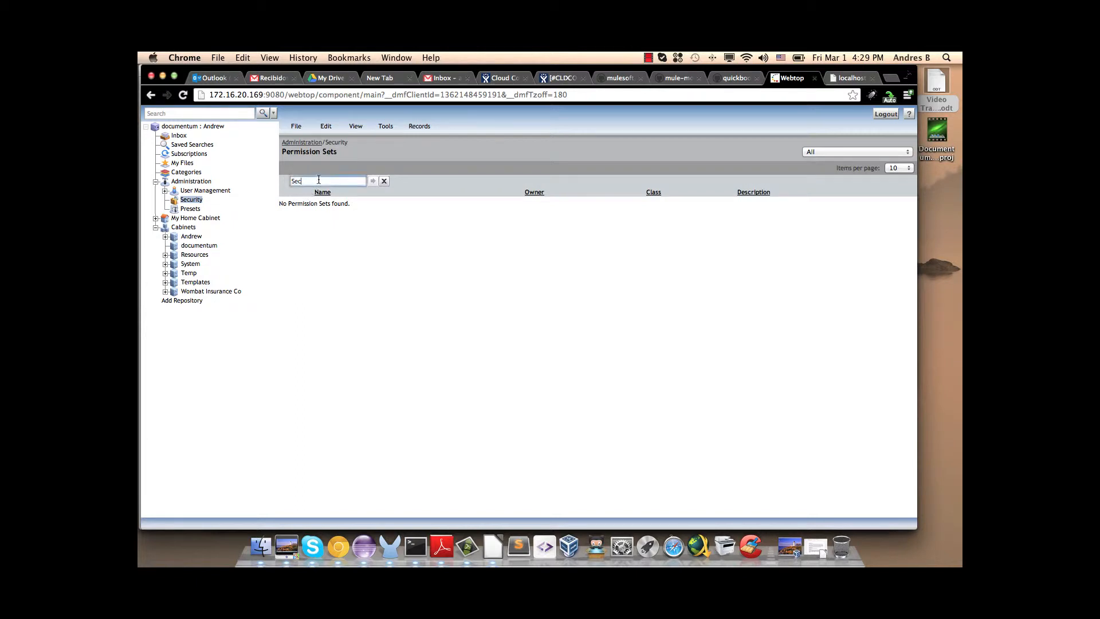
type("tE")
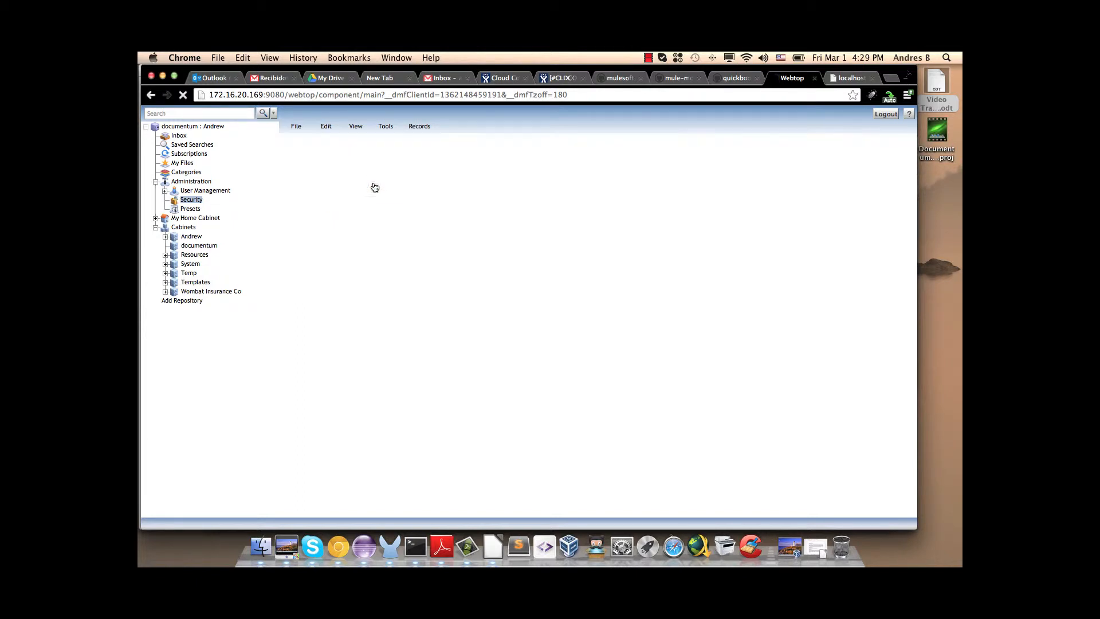
left_click(191, 199)
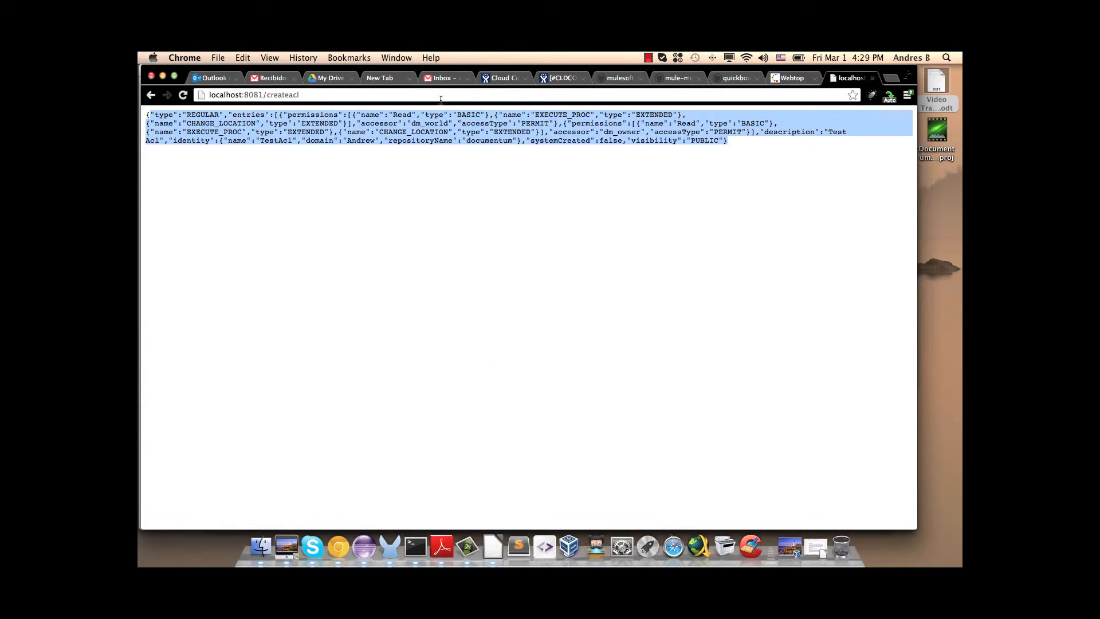
Load localhost:8081/getacls, find and select TestAcl, then check Webtop's permission sets and cabinet
type("localhost:8081/ge")
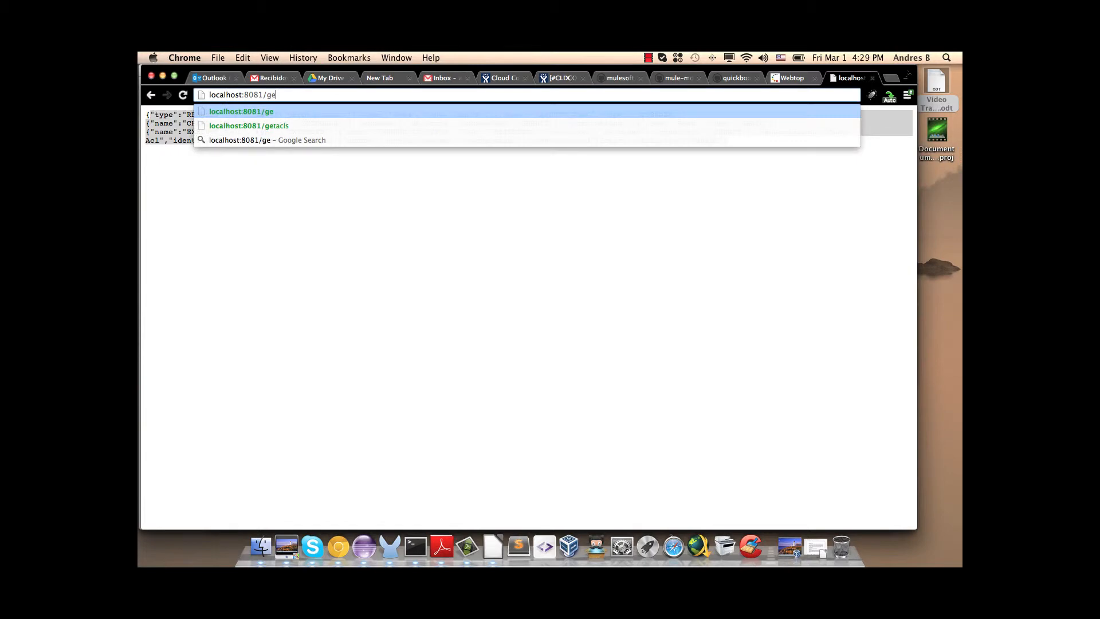
left_click(248, 125)
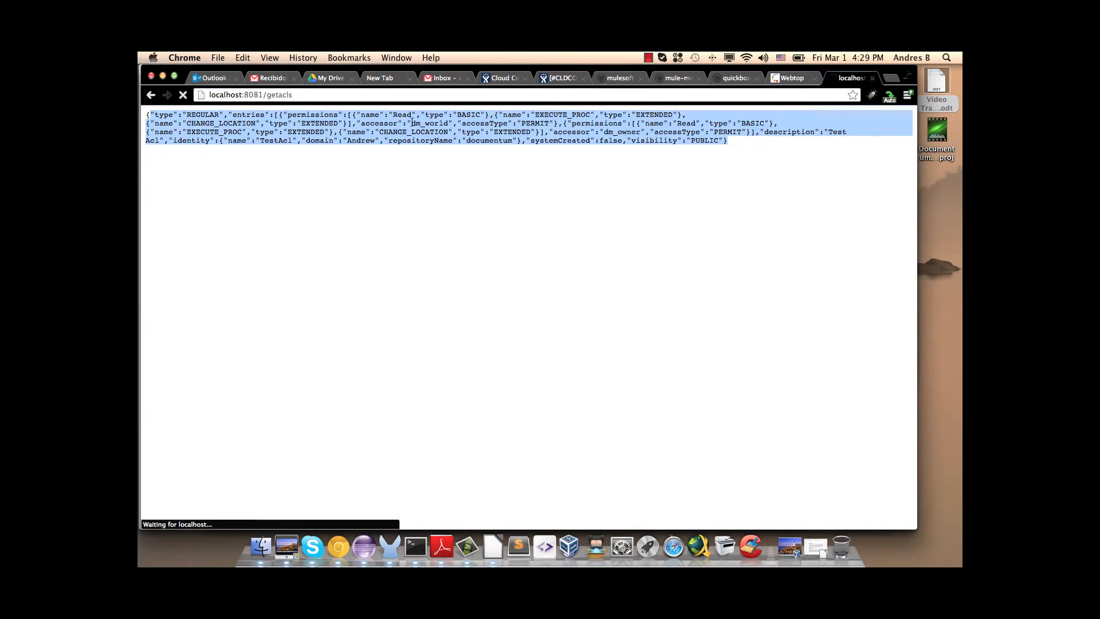
left_click(183, 94)
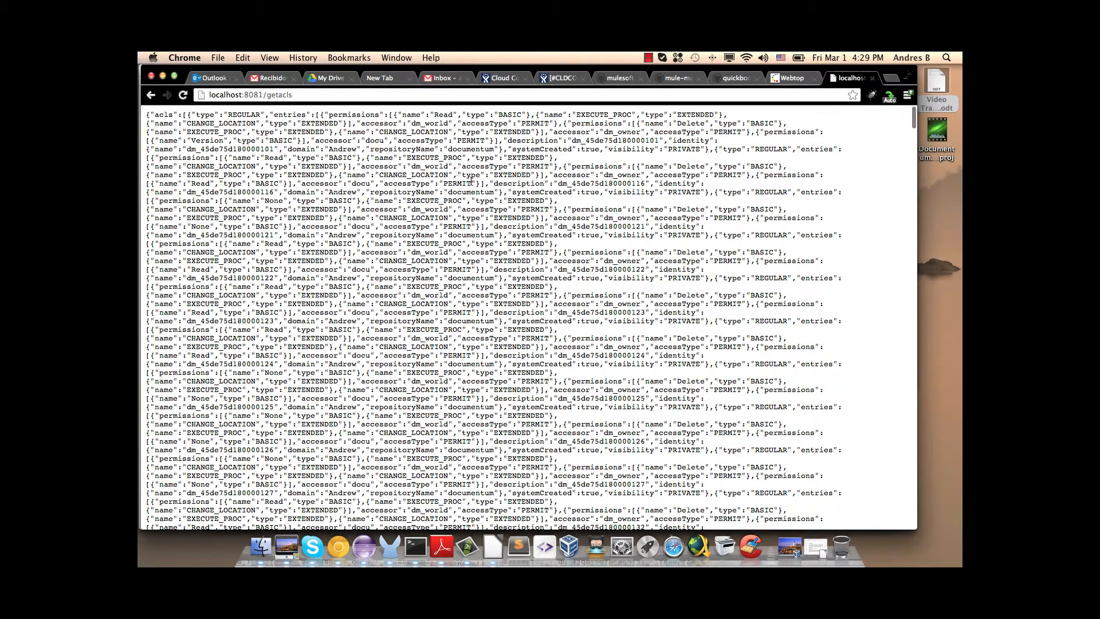
type("T")
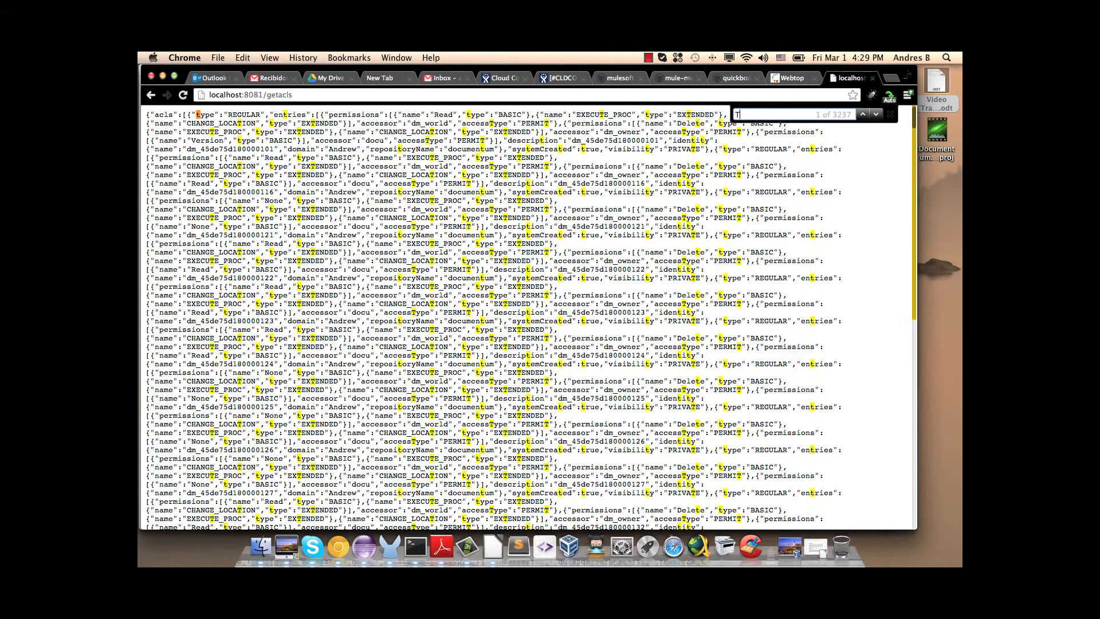
type("est")
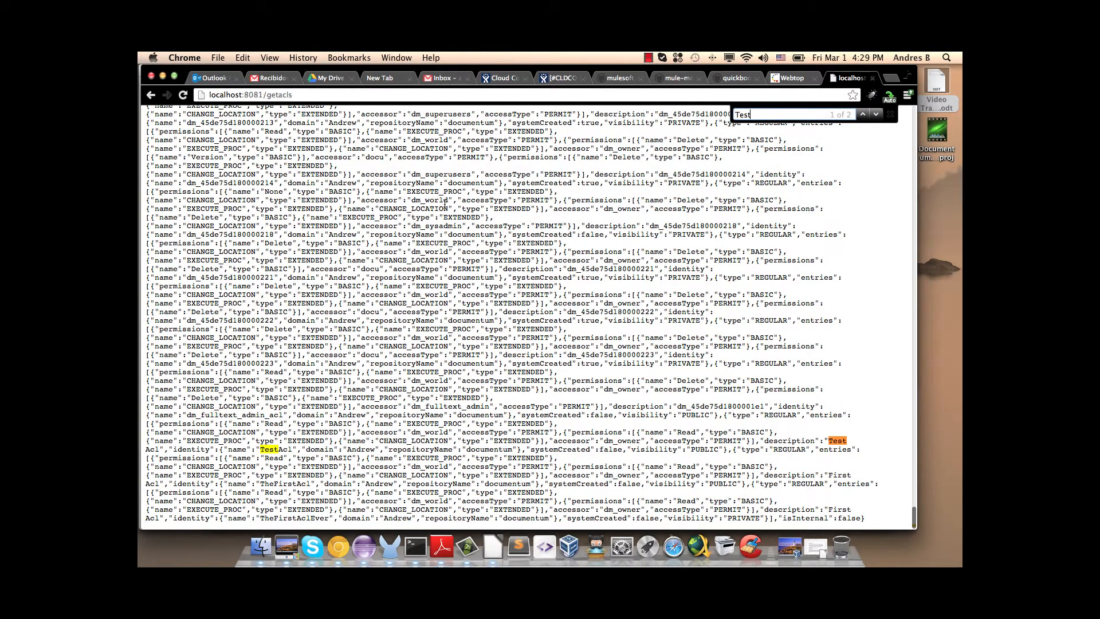
double_click(784, 440)
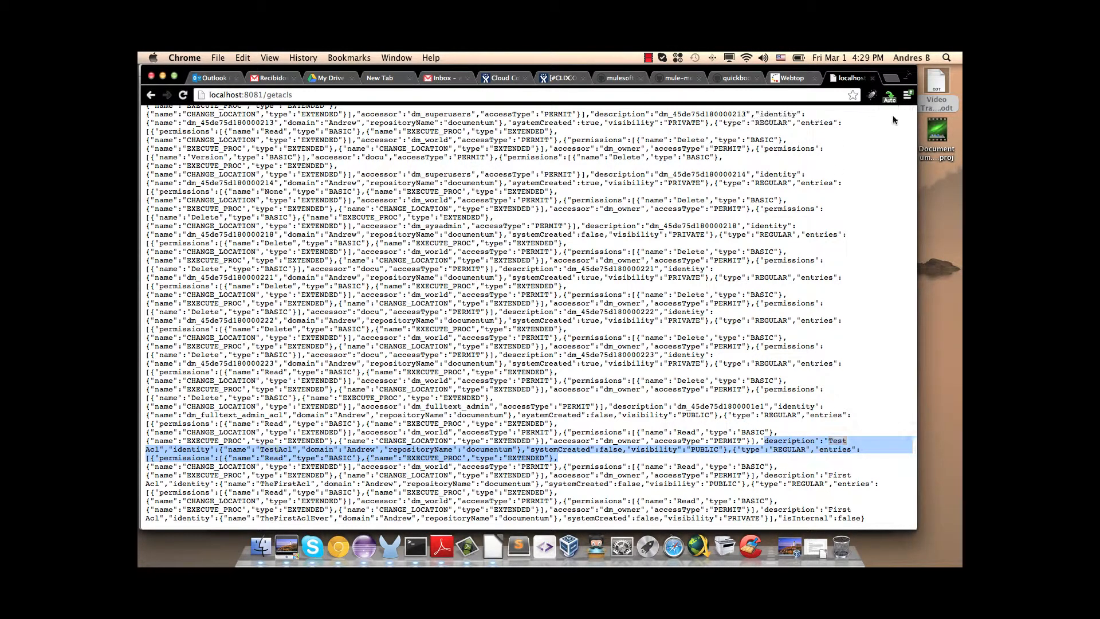
left_click(792, 78)
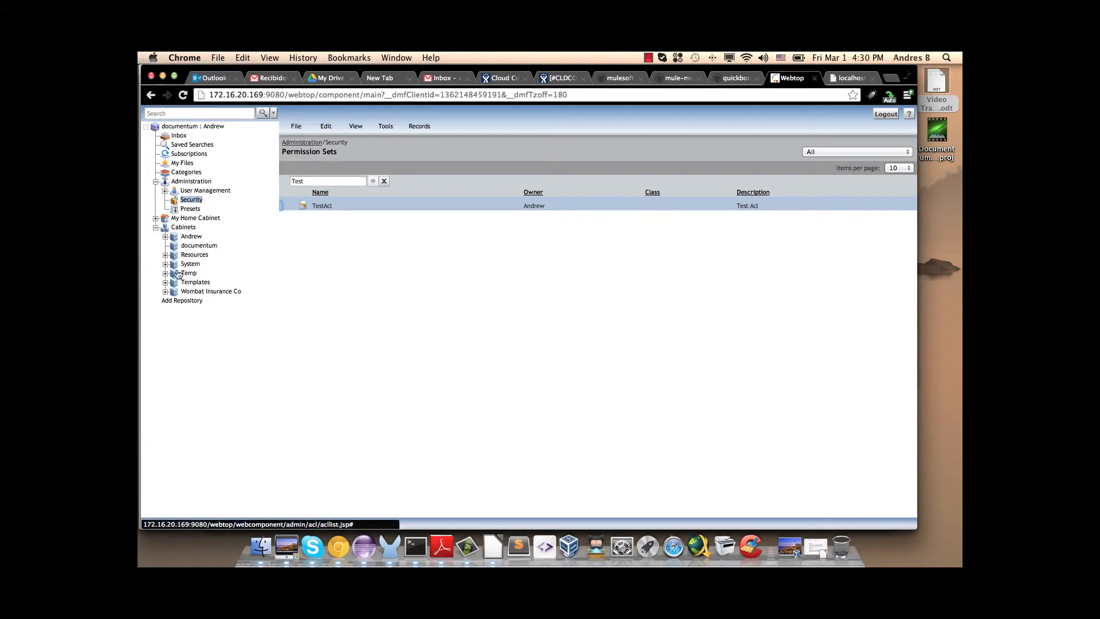
left_click(199, 244)
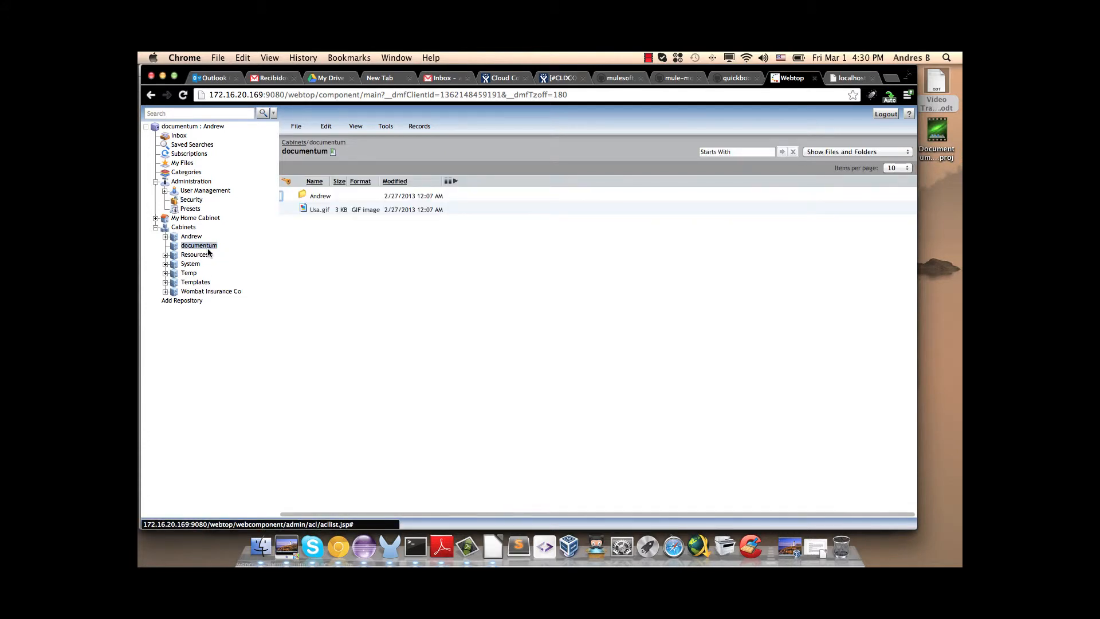